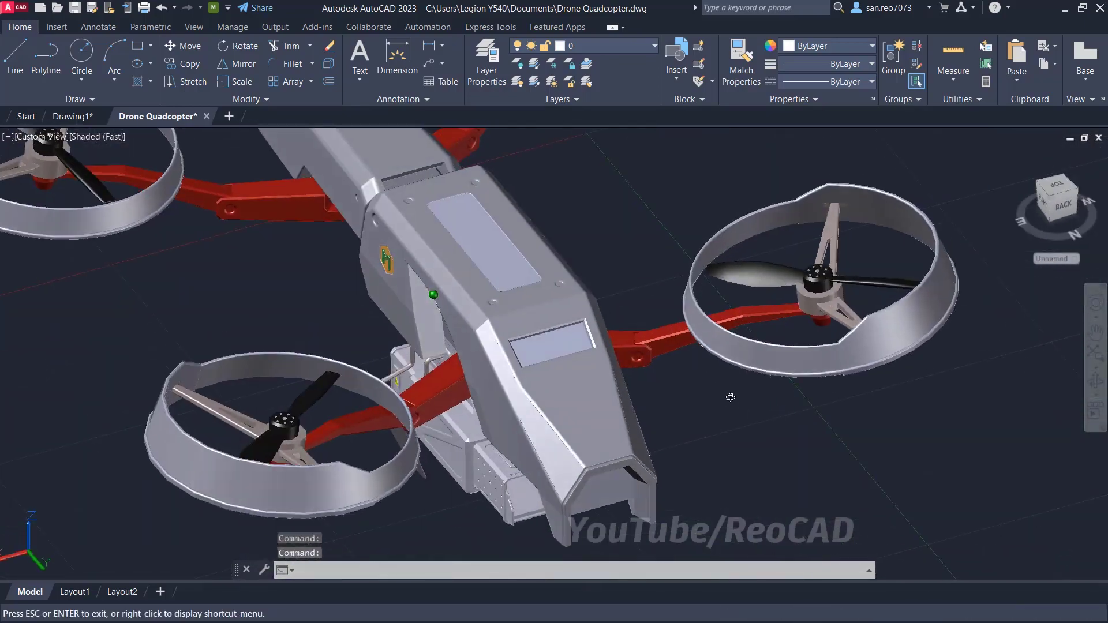
Orbit the drone model to view it from another side.
{"action": "left_click_drag", "start_coordinate": [730, 397], "coordinate": [832, 338]}
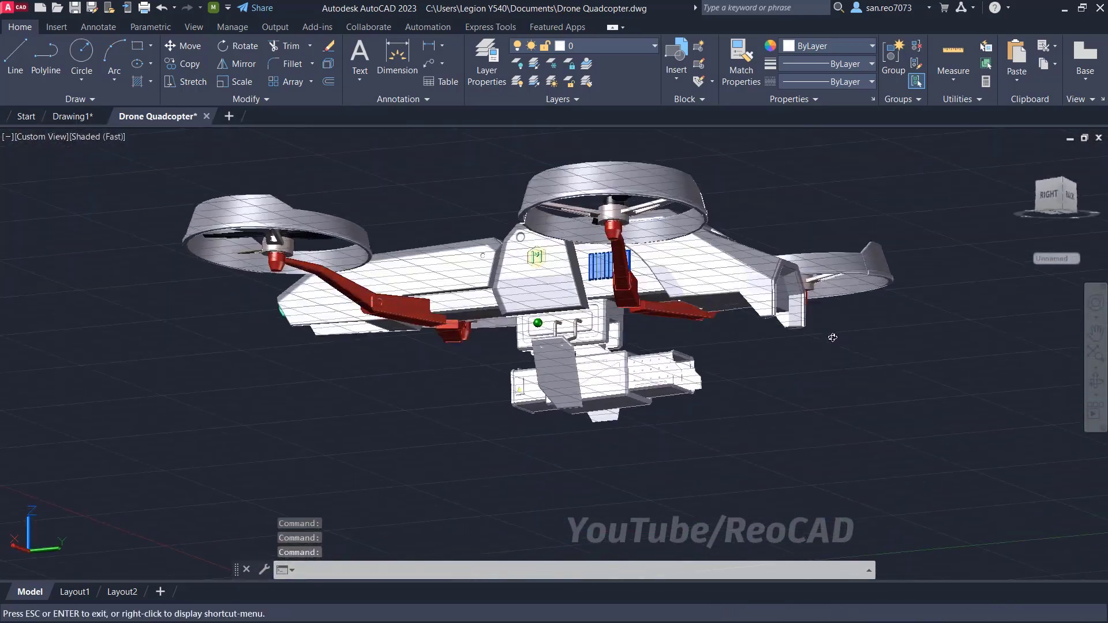
{"action": "left_click_drag", "start_coordinate": [832, 337], "coordinate": [979, 366]}
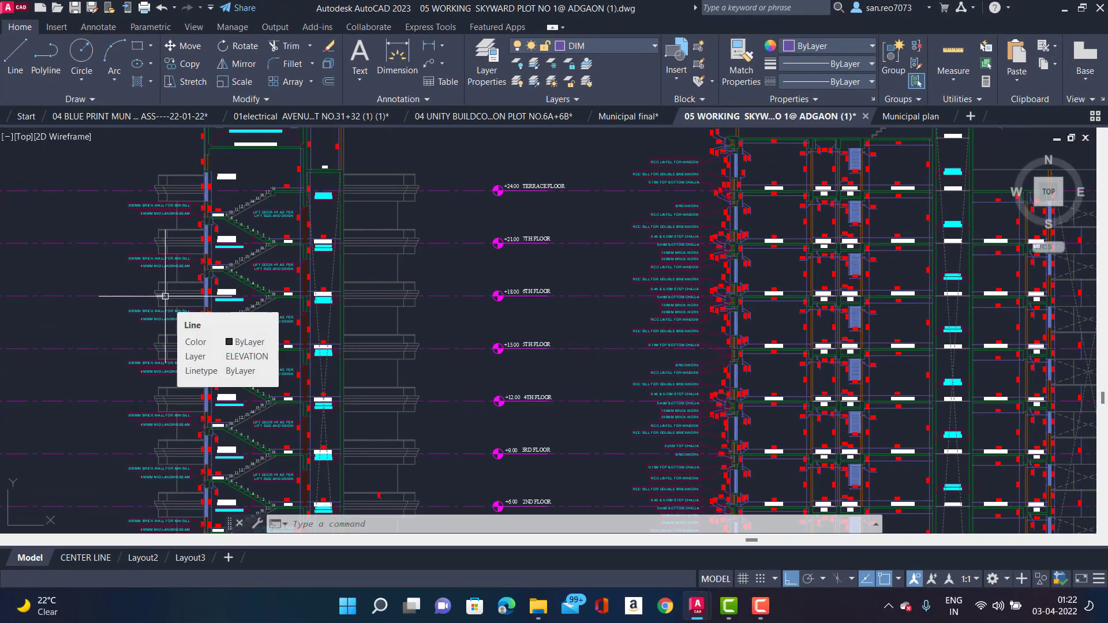
Switch between the Municipal final and electrical drawings and show all open drawings' layout previews.
{"action": "left_click", "coordinate": [628, 116]}
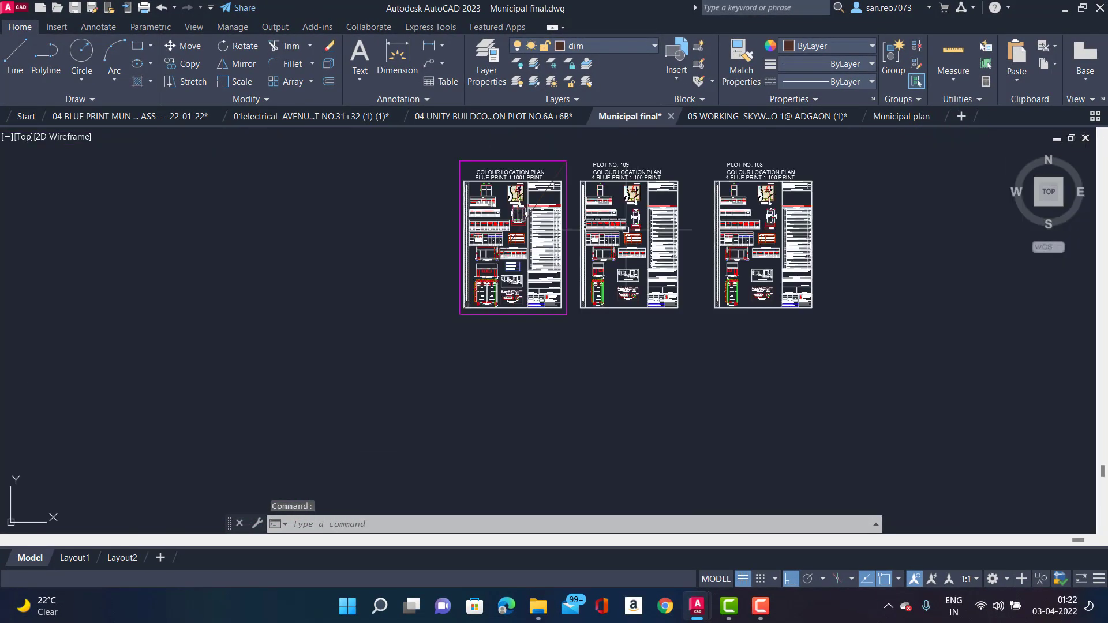
{"action": "left_click", "coordinate": [485, 116]}
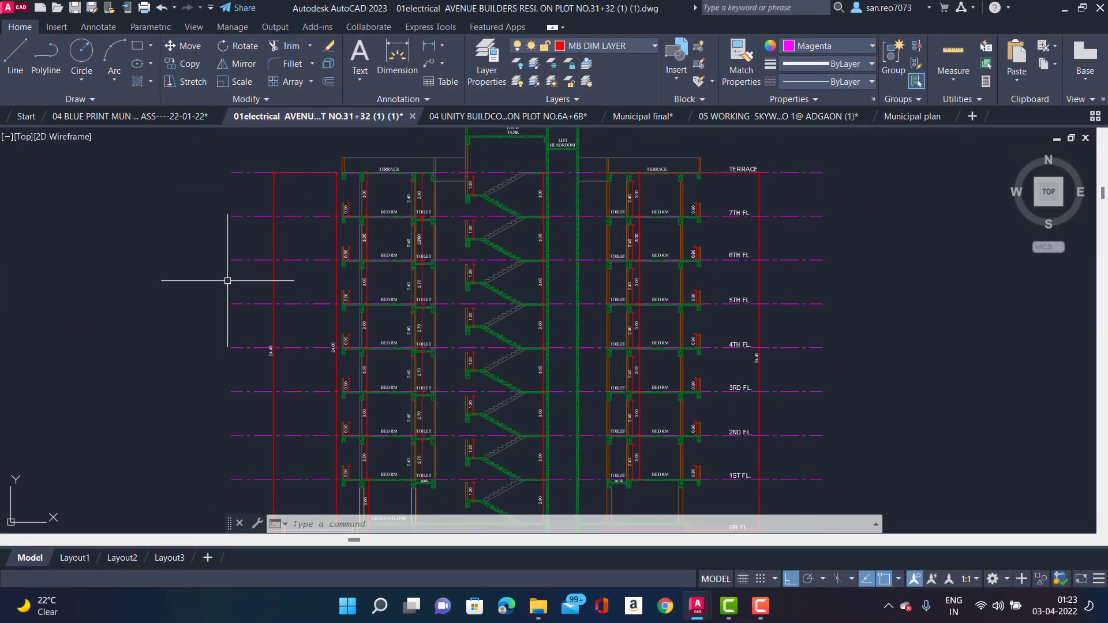
{"action": "left_click", "coordinate": [1094, 116]}
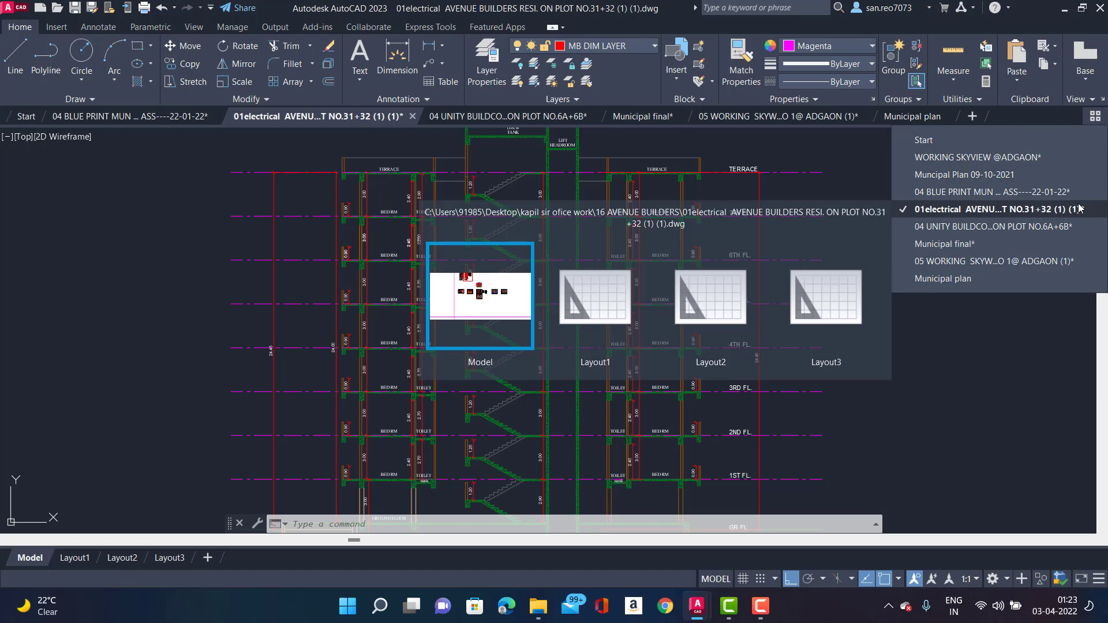
{"action": "mouse_move", "coordinate": [648, 327]}
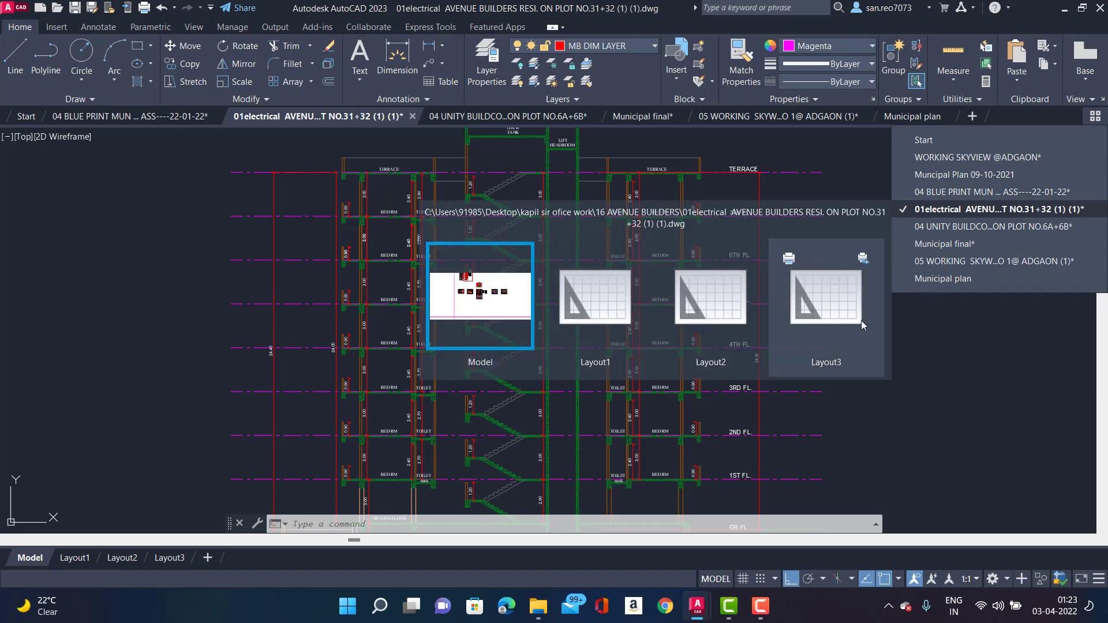
{"action": "left_click", "coordinate": [978, 157]}
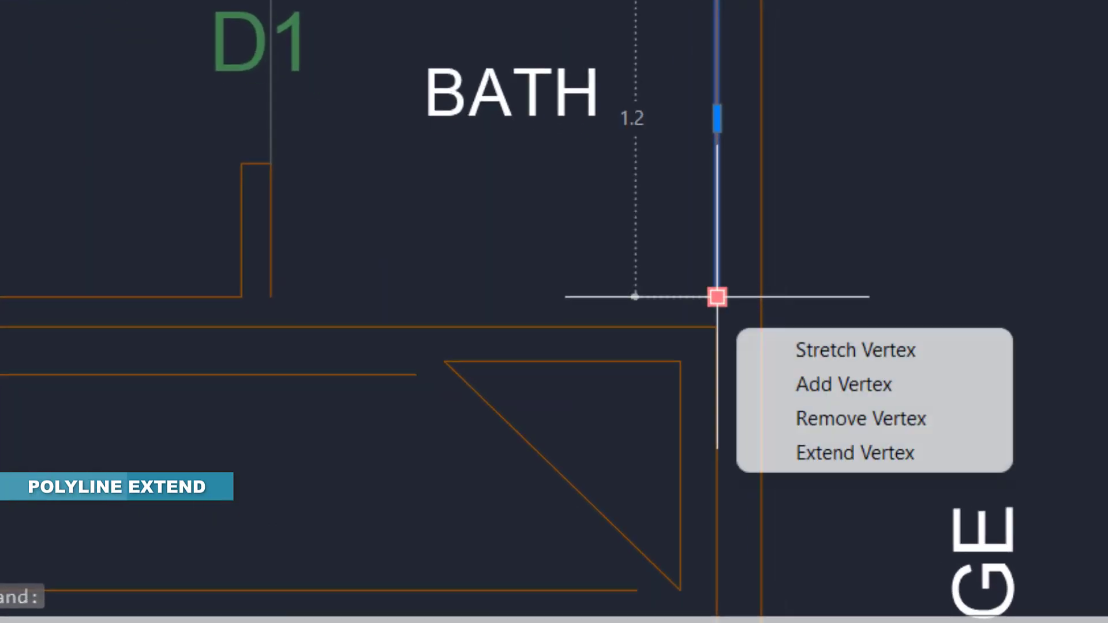
{"action": "mouse_move", "coordinate": [829, 466]}
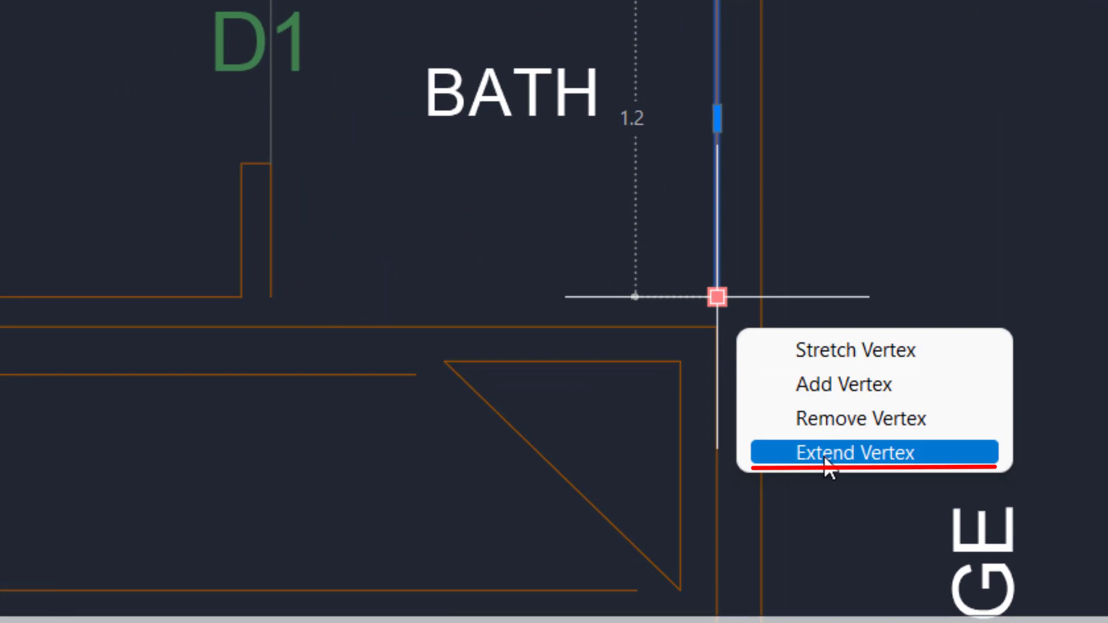
Extend the BATH and LIVING wall polylines with new end vertices via Extend Vertex.
{"action": "left_click", "coordinate": [855, 452]}
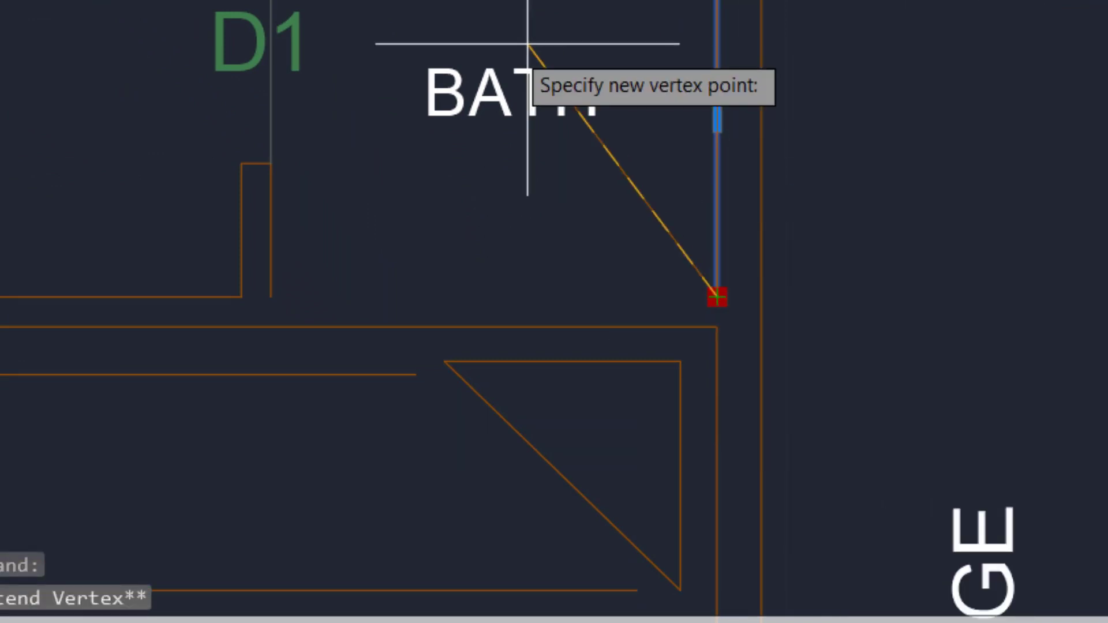
{"action": "mouse_move", "coordinate": [281, 313]}
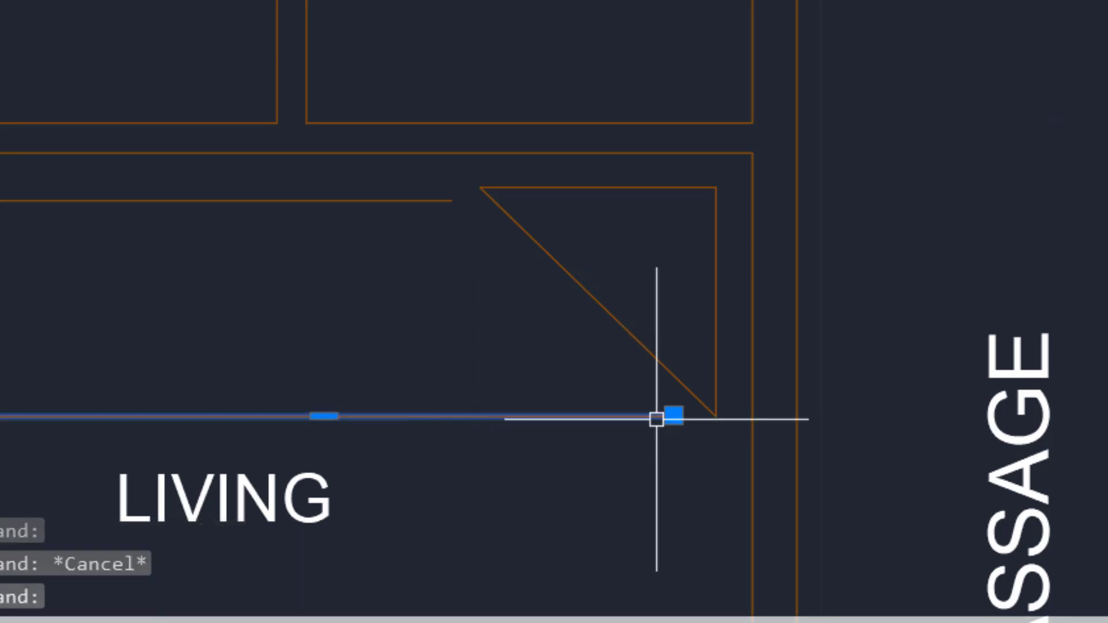
{"action": "left_click", "coordinate": [670, 421]}
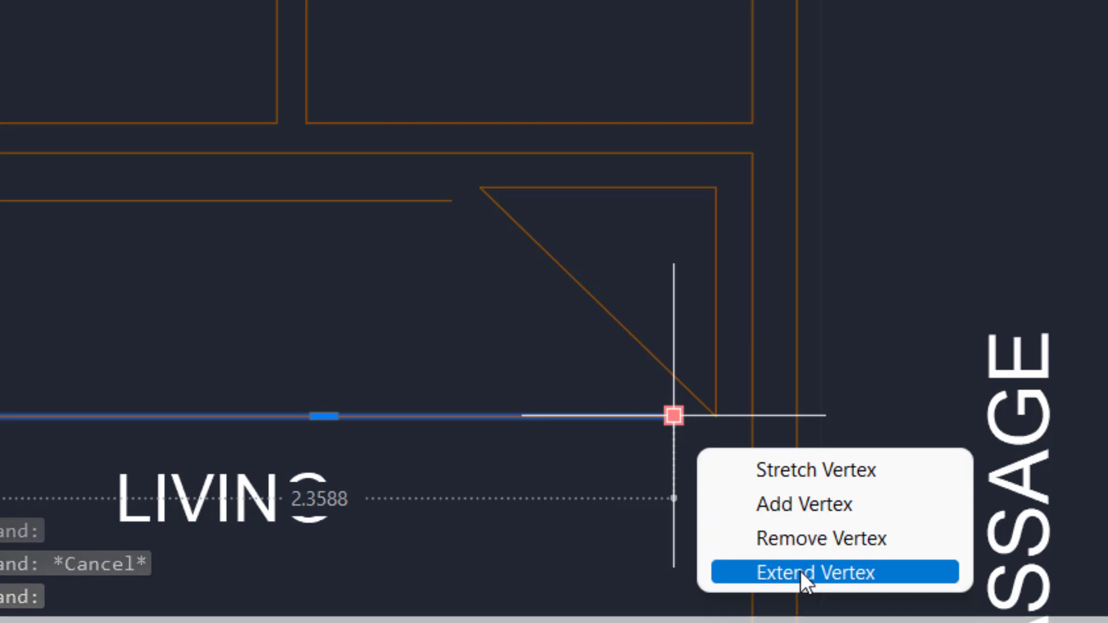
{"action": "left_click", "coordinate": [834, 573]}
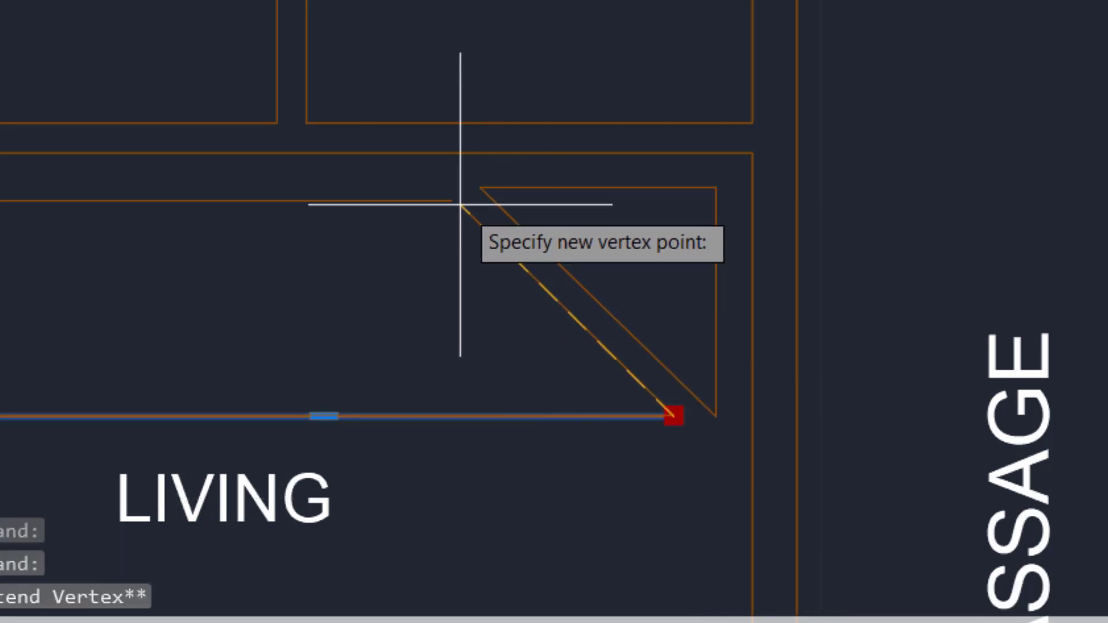
{"action": "left_click", "coordinate": [462, 206]}
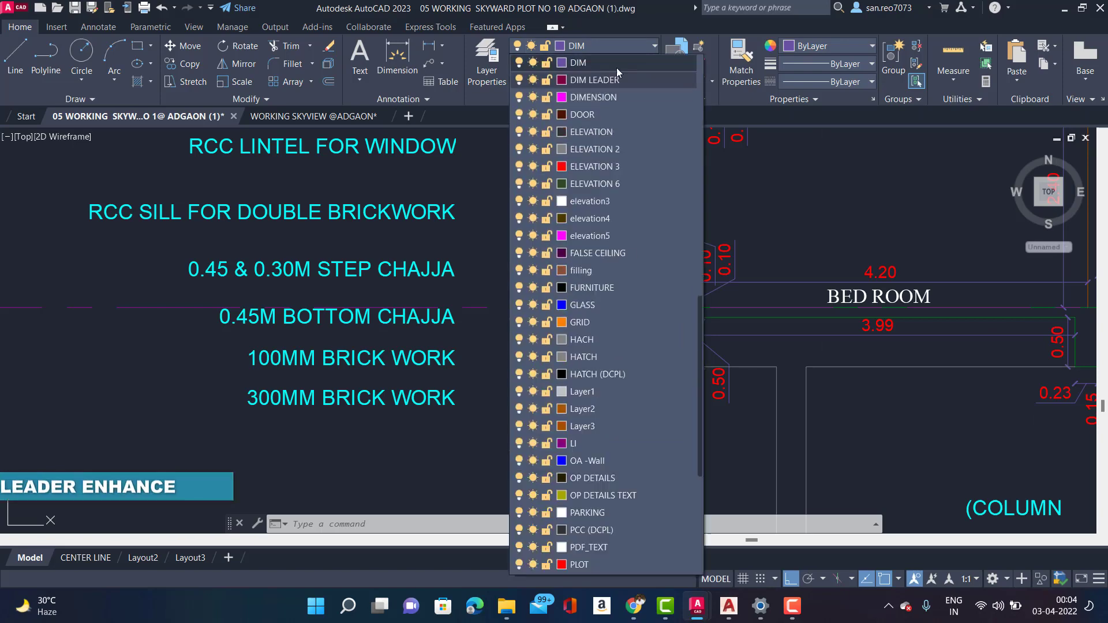
Make DIM LEADER current and convert the existing dimension text into a multileader.
{"action": "left_click", "coordinate": [605, 79]}
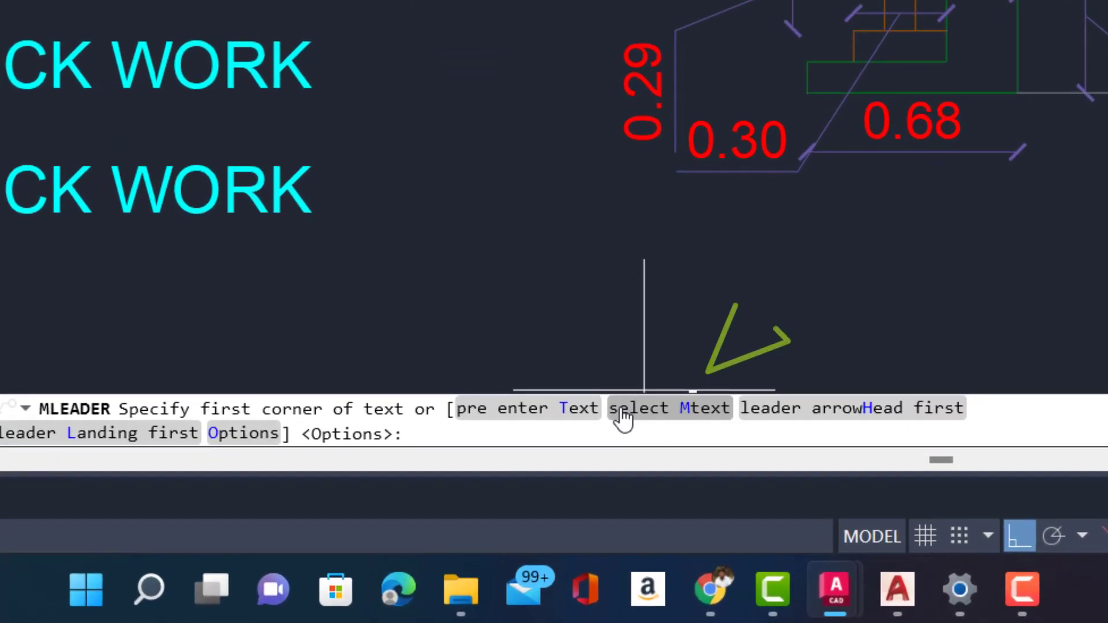
{"action": "left_click", "coordinate": [705, 408]}
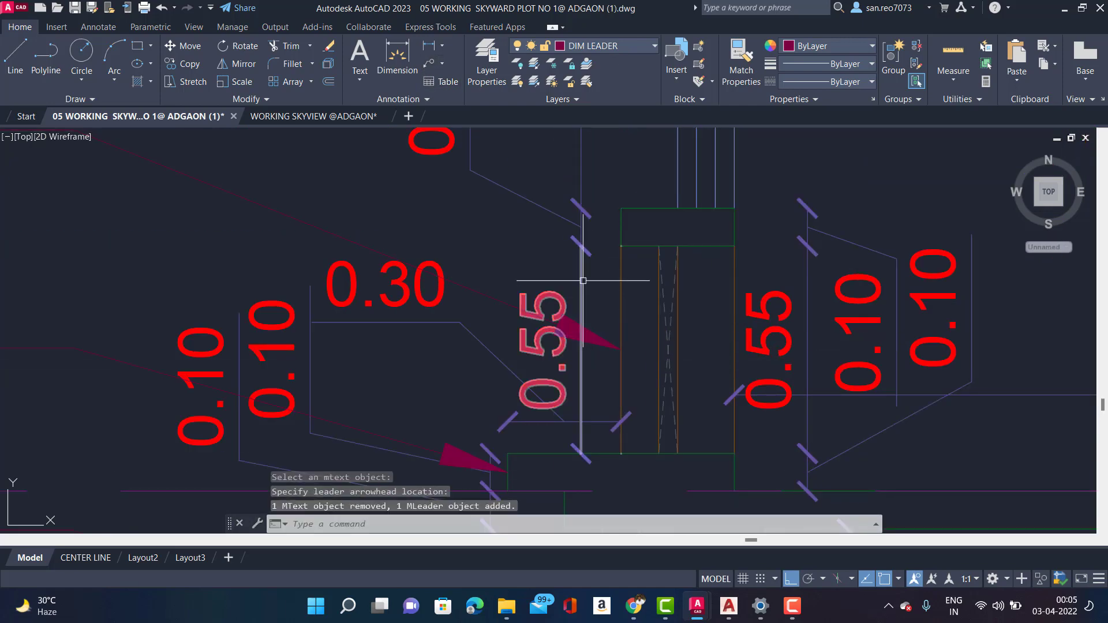
{"action": "left_click", "coordinate": [440, 69]}
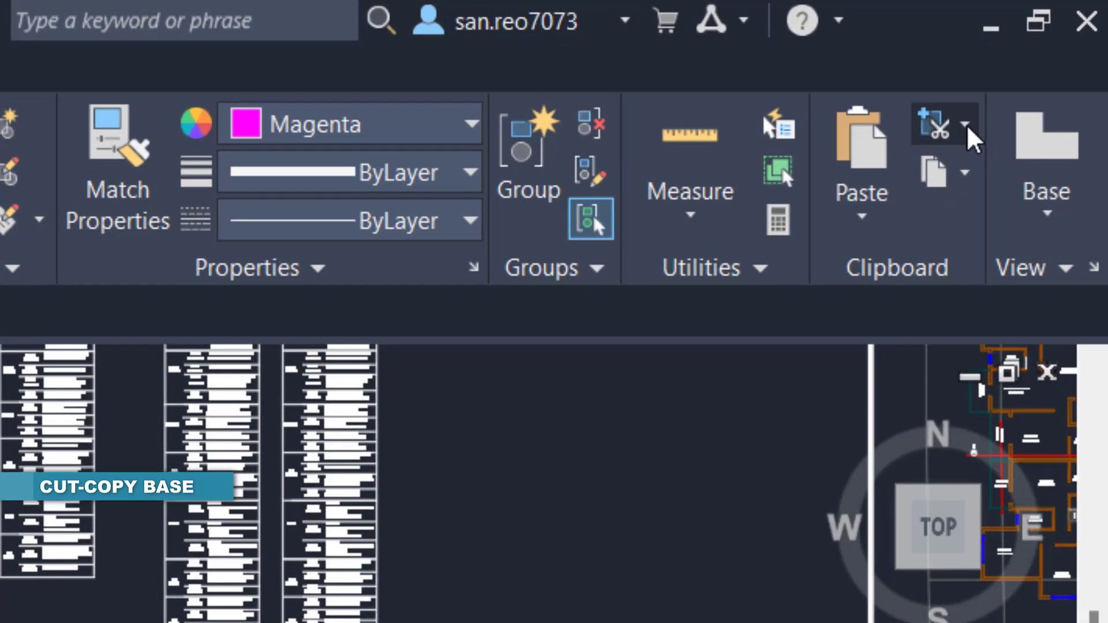
{"action": "mouse_move", "coordinate": [974, 133]}
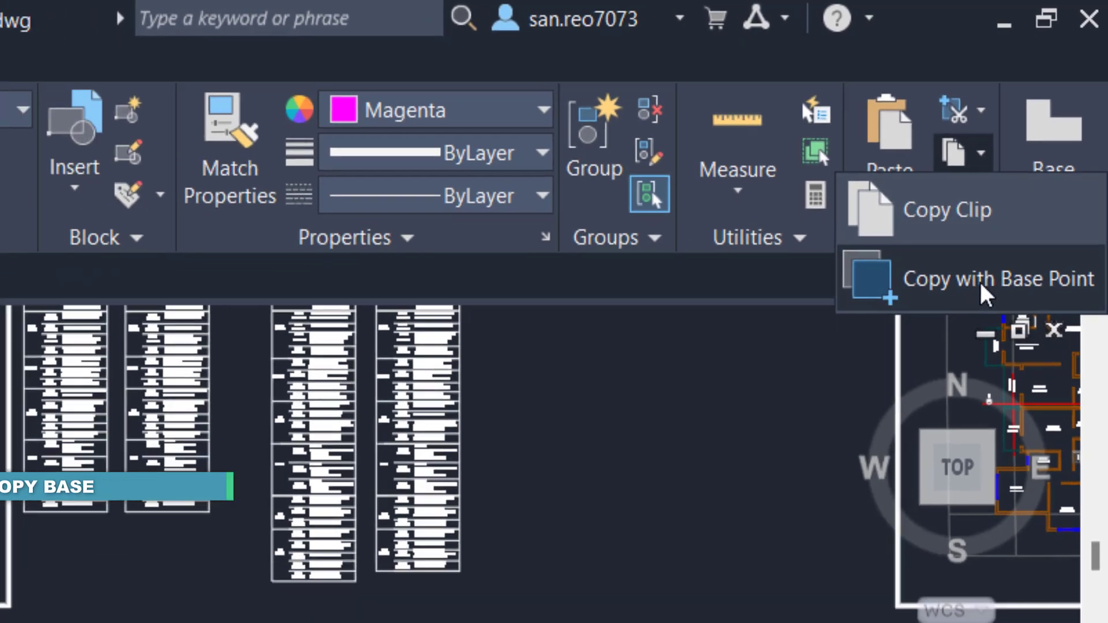
Copy the drawing objects to the clipboard with a base point.
{"action": "left_click", "coordinate": [998, 278]}
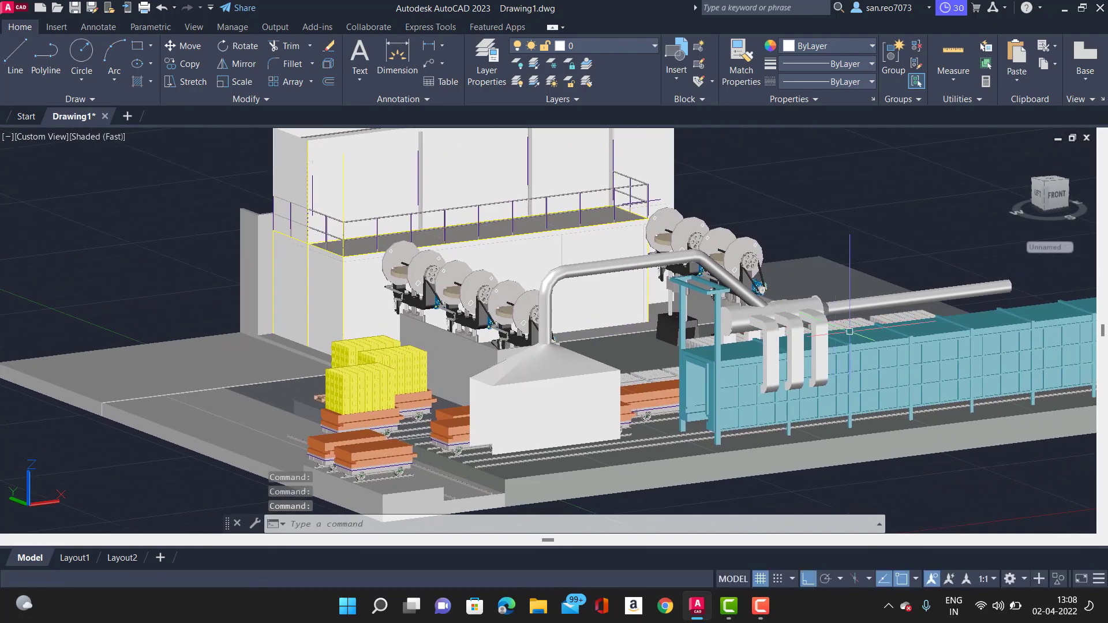
Show the factory model in Shaded visual style and run FASTSHADEDMODE.
{"action": "left_click_drag", "start_coordinate": [494, 305], "coordinate": [614, 360]}
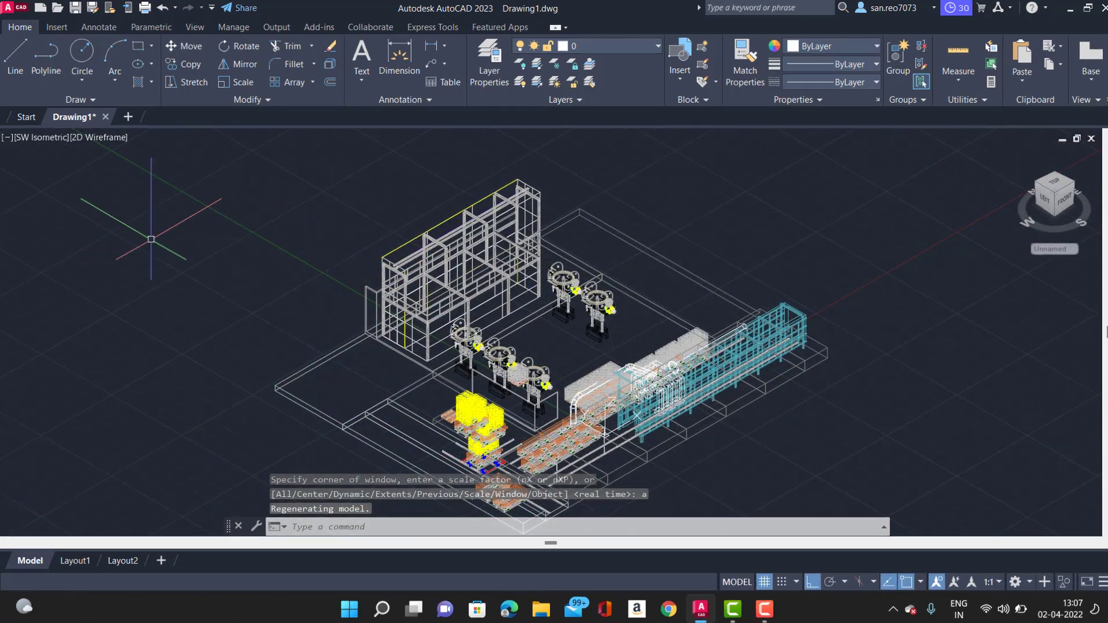
{"action": "left_click", "coordinate": [98, 137]}
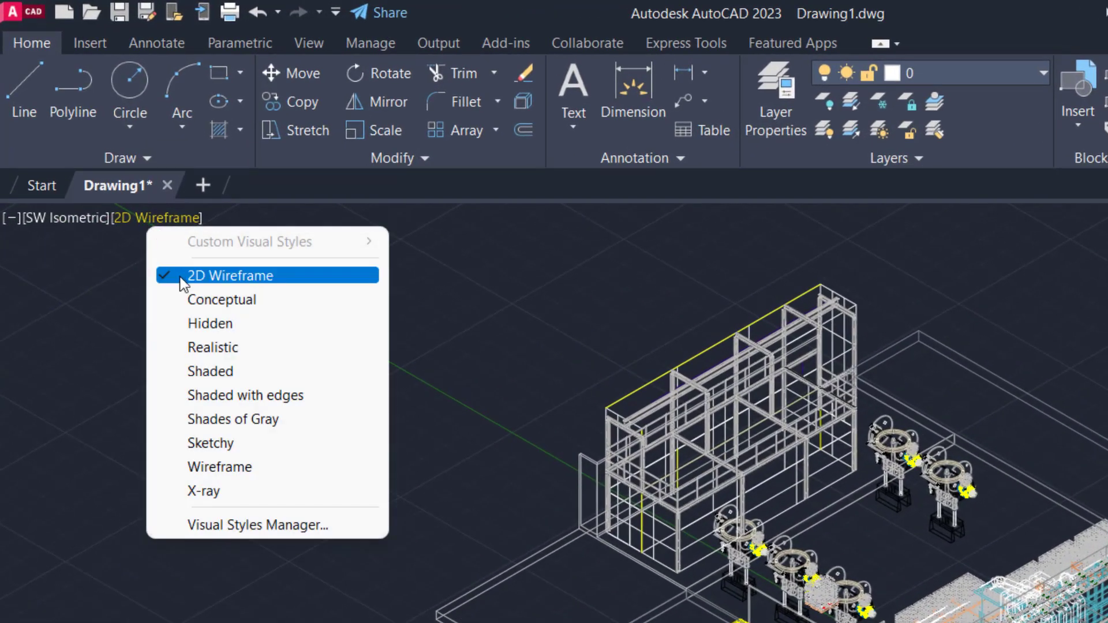
{"action": "mouse_move", "coordinate": [222, 376]}
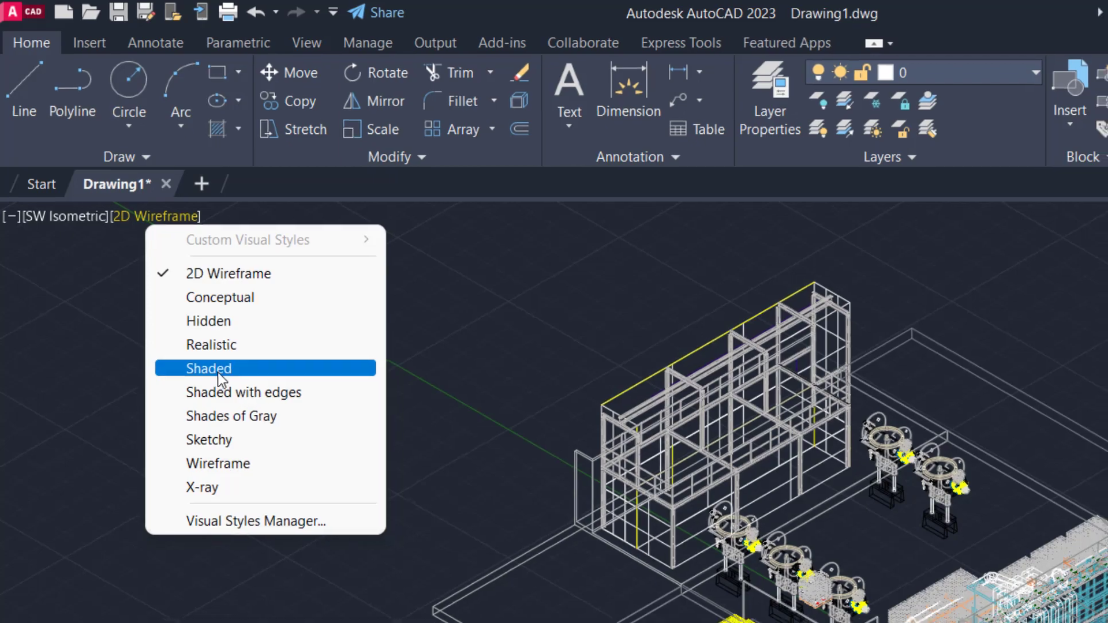
{"action": "left_click", "coordinate": [220, 369]}
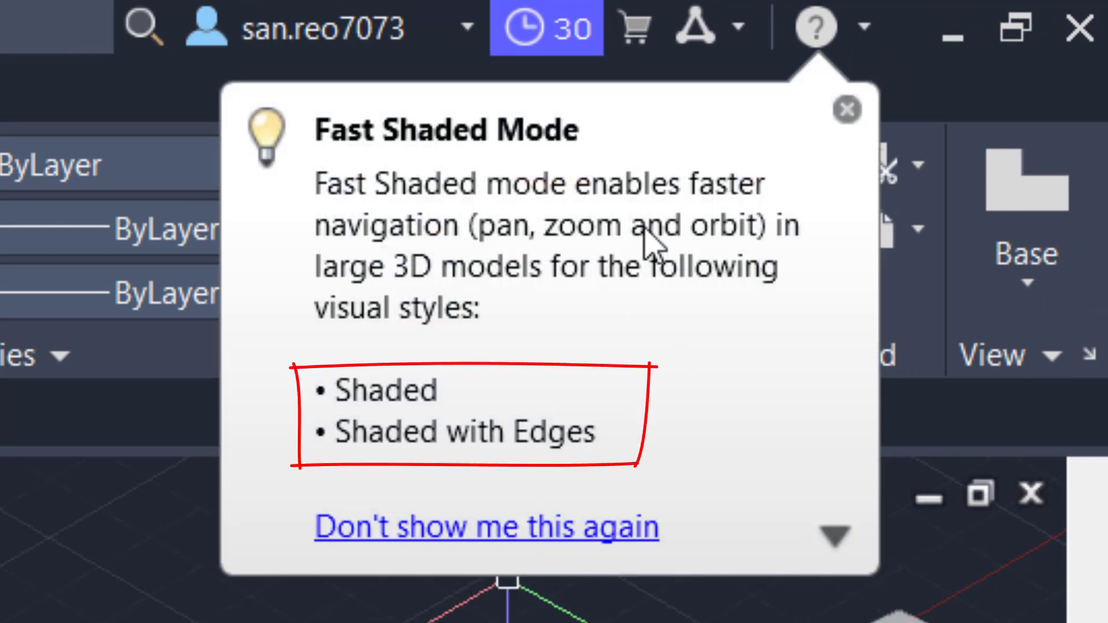
{"action": "mouse_move", "coordinate": [705, 340]}
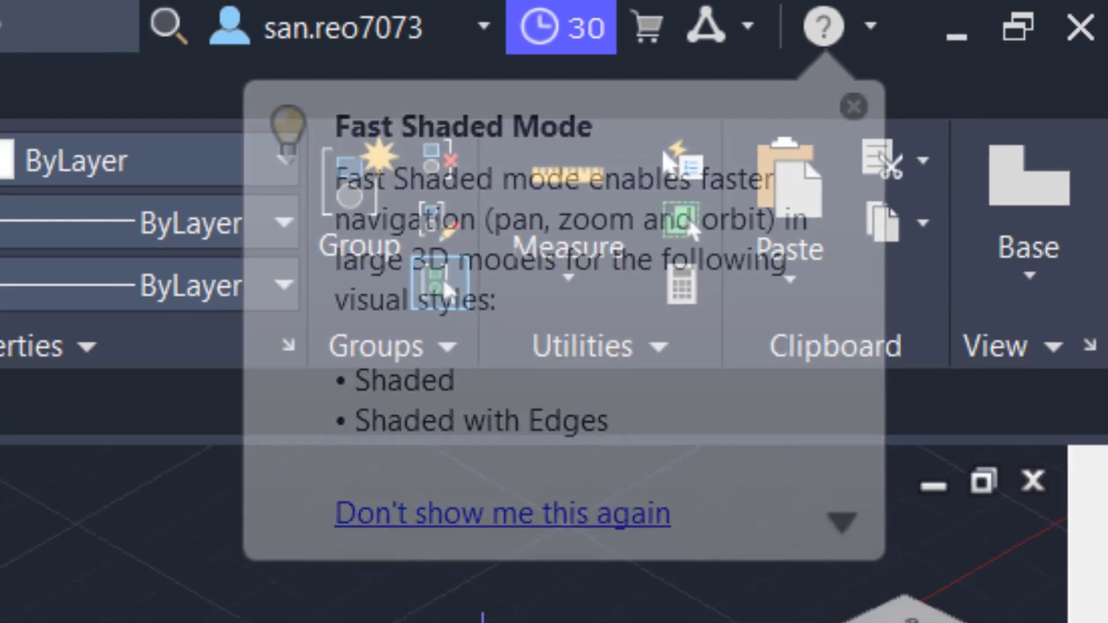
{"action": "left_click", "coordinate": [852, 104]}
{"action": "type", "text": "fasts"}
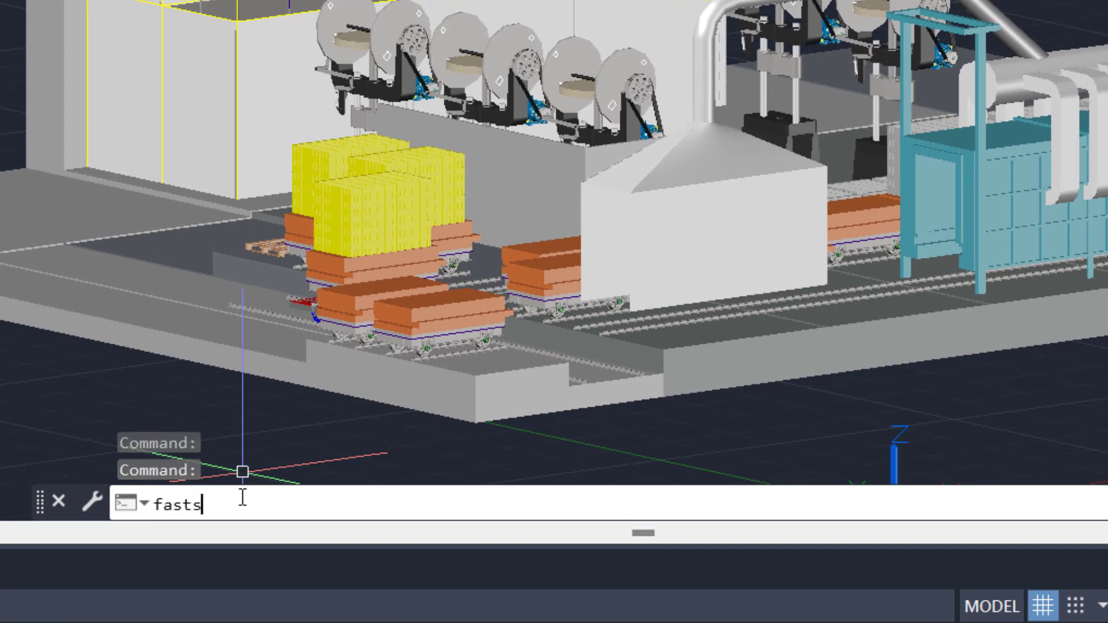
{"action": "type", "text": "FASTSHADEDMODE"}
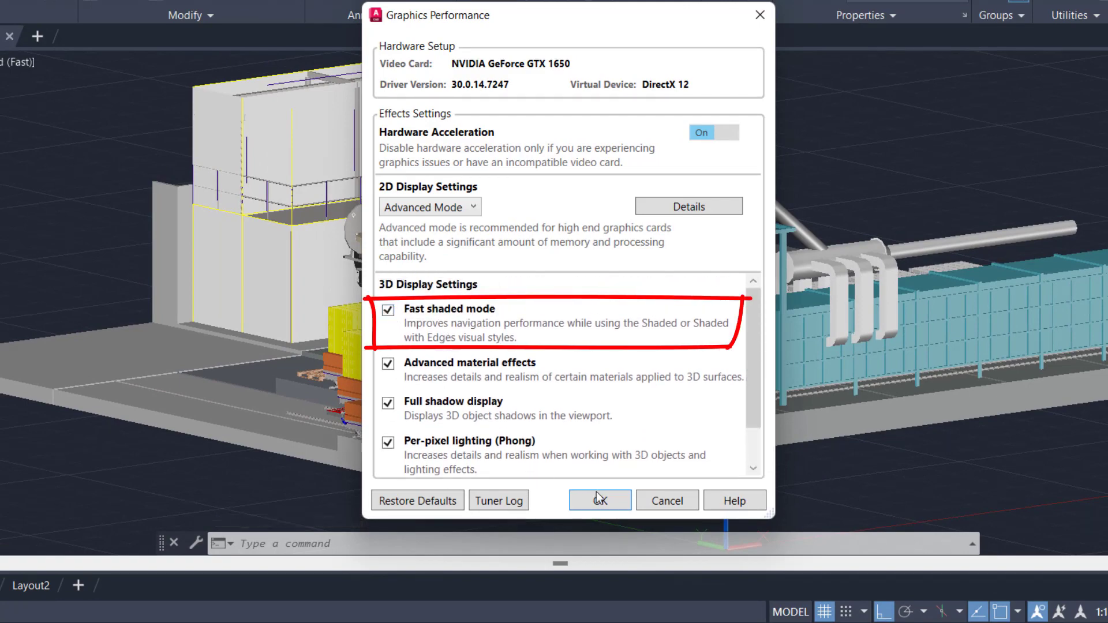
Accept the Graphics Performance settings with Fast shaded mode enabled.
{"action": "left_click", "coordinate": [599, 500]}
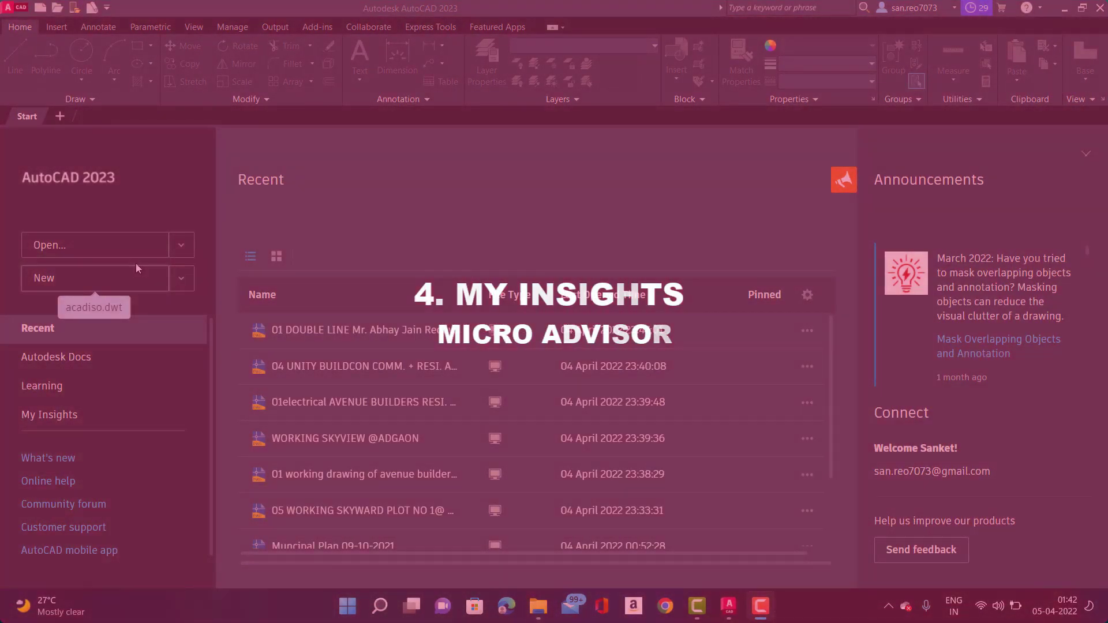
{"action": "mouse_move", "coordinate": [110, 337]}
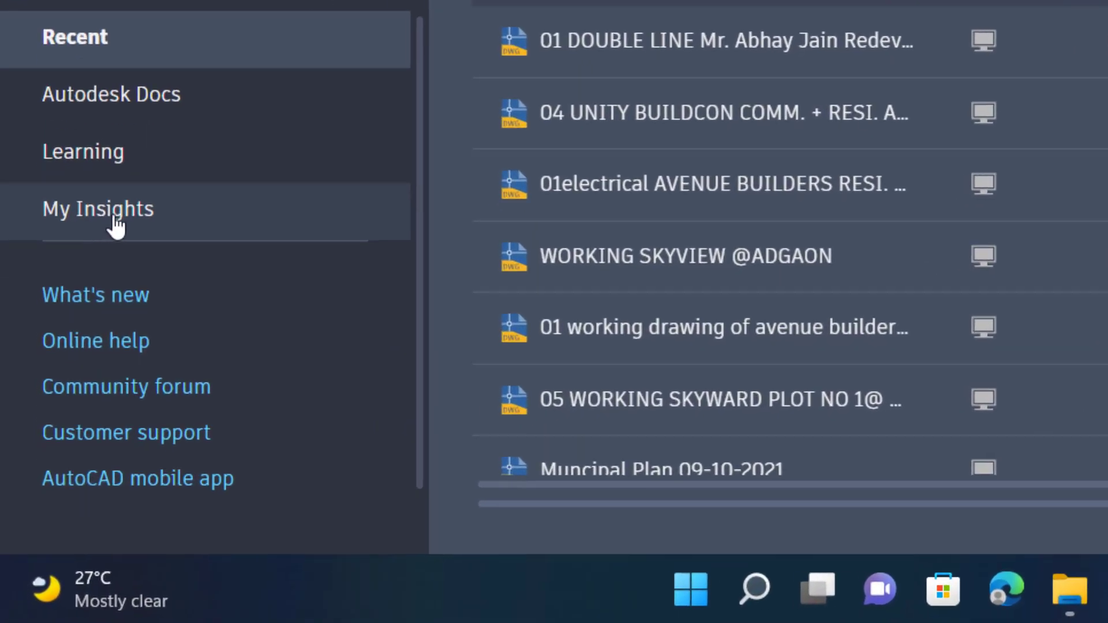
View the My Insights page on the Start tab, which shows no insights.
{"action": "left_click", "coordinate": [98, 209]}
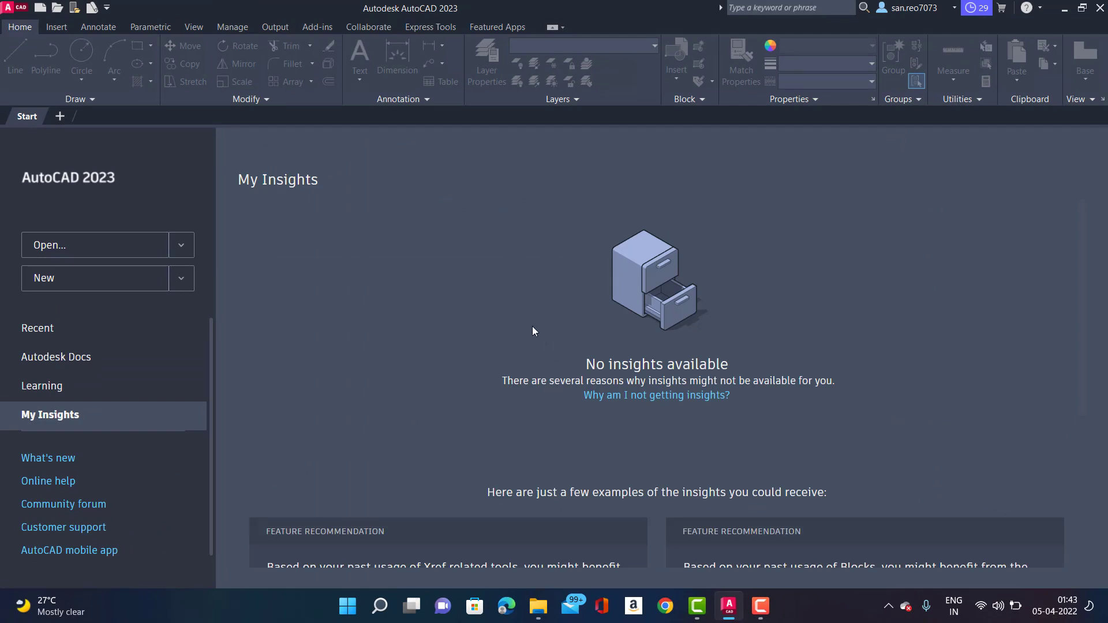
{"action": "scroll", "scroll_direction": "down", "scroll_amount": 3}
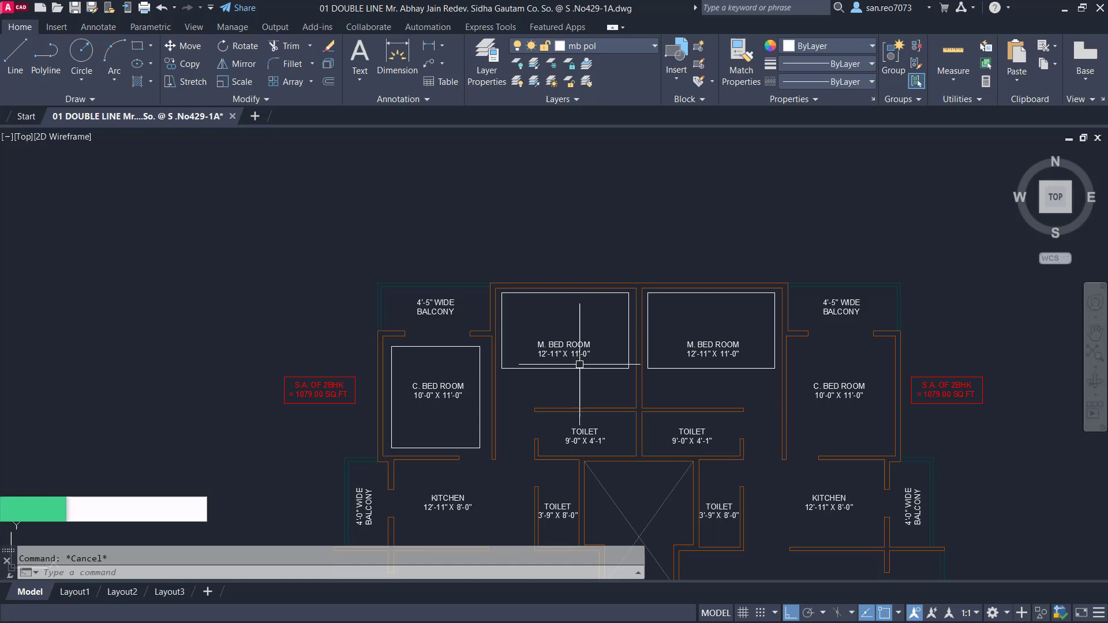
Fillet the room rectangle corners with the FILLET command, entering radius 0.
{"action": "type", "text": "FILLET Specify fillet radius <0.5008>:"}
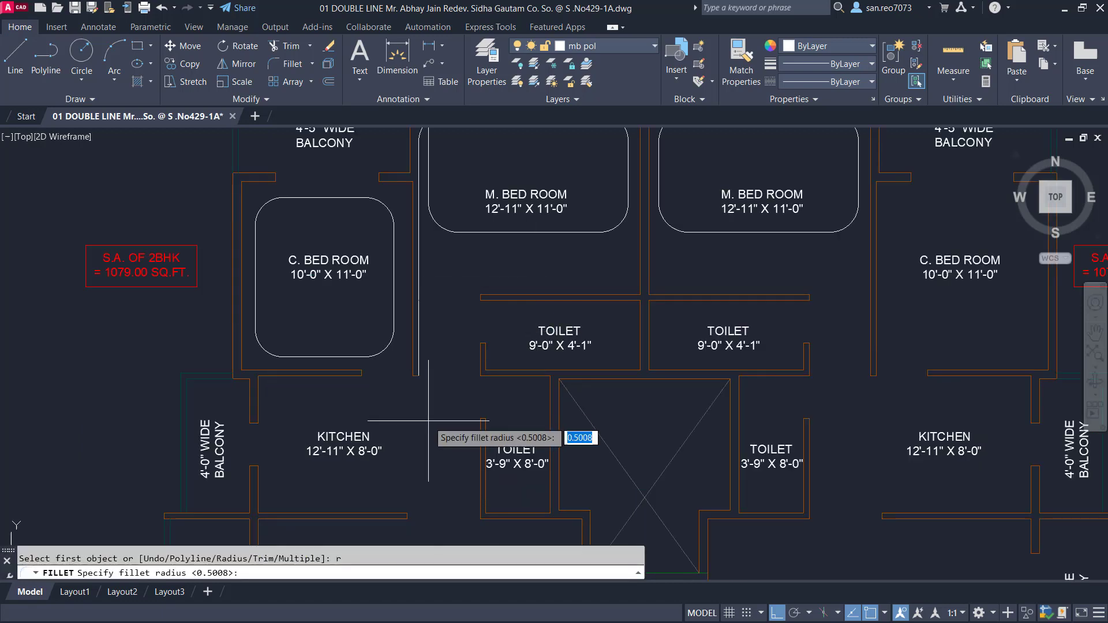
{"action": "type", "text": "0"}
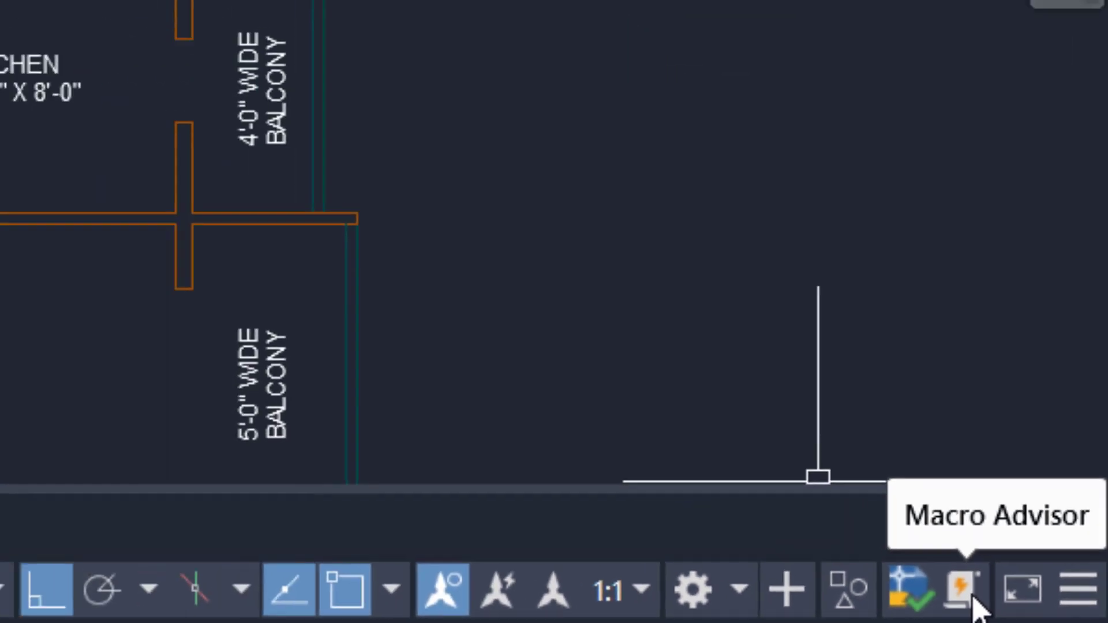
Save the suggested Multiple Fillet macro from the Macro Advisor.
{"action": "left_click", "coordinate": [959, 593]}
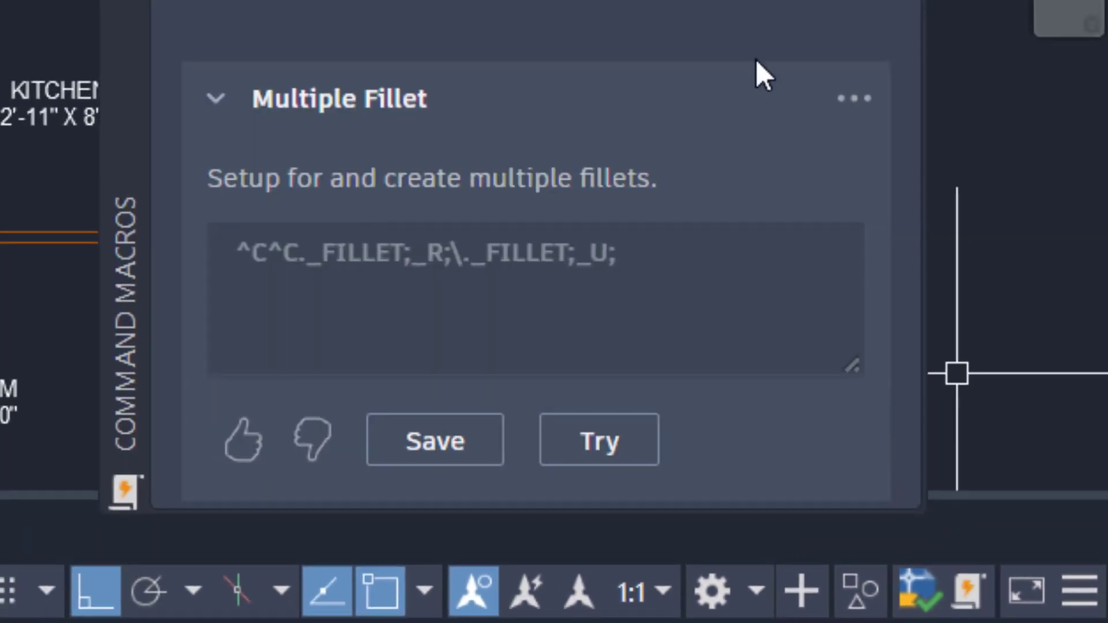
{"action": "mouse_move", "coordinate": [377, 335]}
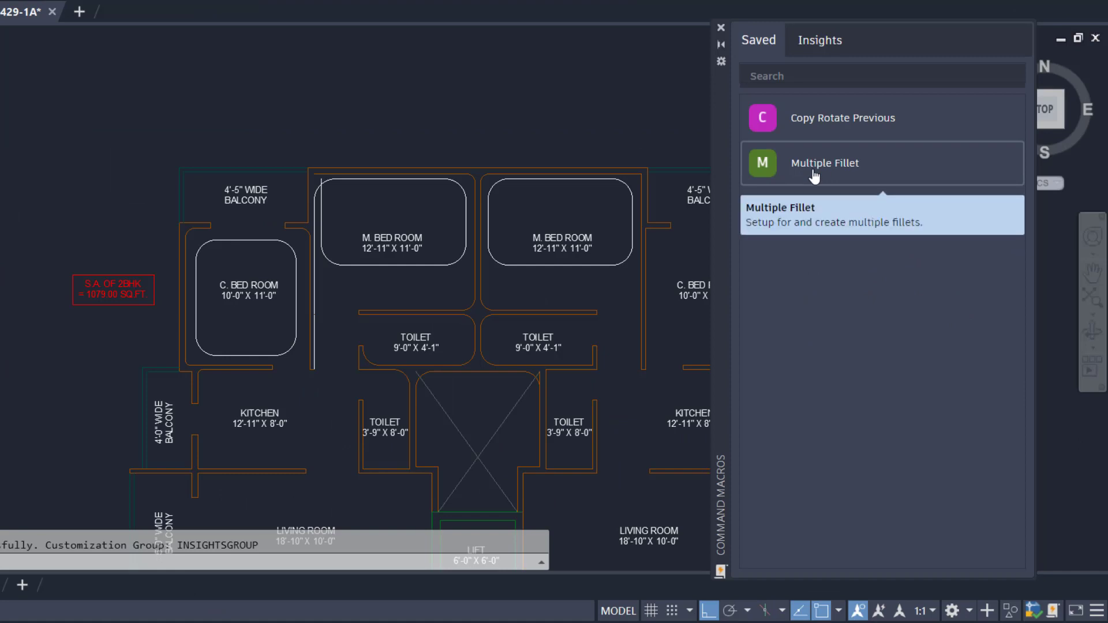
{"action": "right_click", "coordinate": [825, 163]}
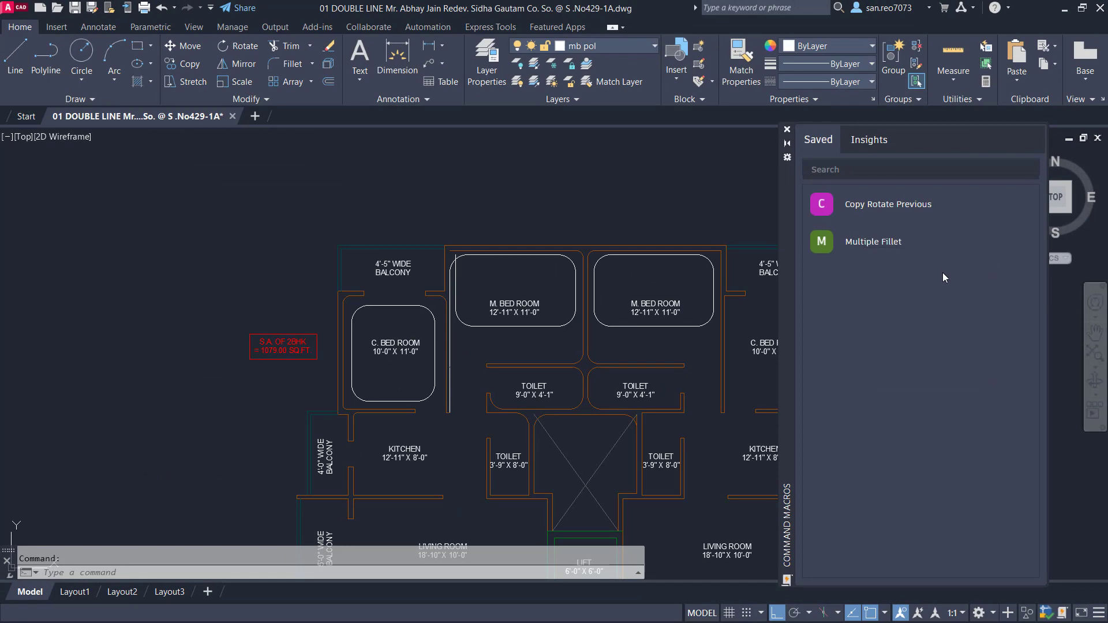
Add the Multiple Fillet saved macro to the Quick Access Toolbar from the Automation tab.
{"action": "left_click", "coordinate": [427, 27]}
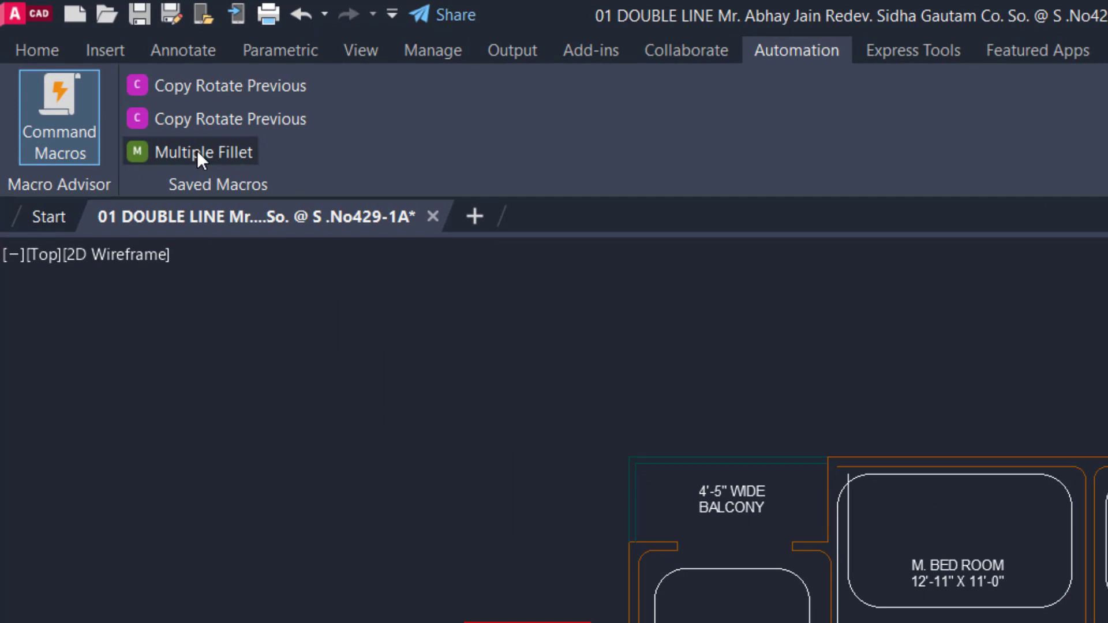
{"action": "right_click", "coordinate": [202, 156]}
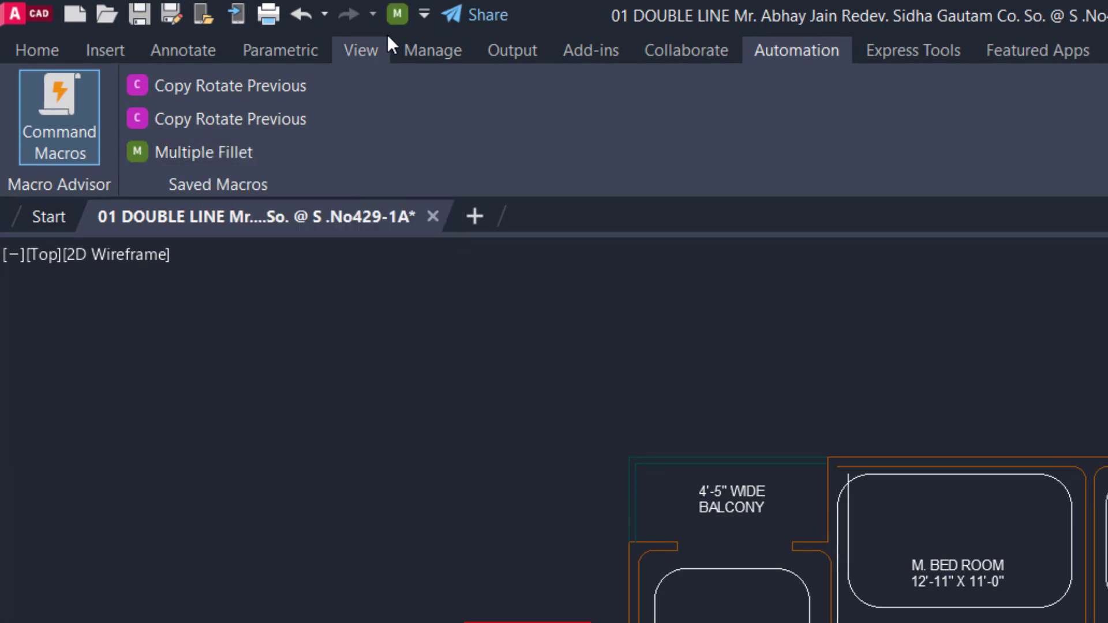
{"action": "mouse_move", "coordinate": [397, 14]}
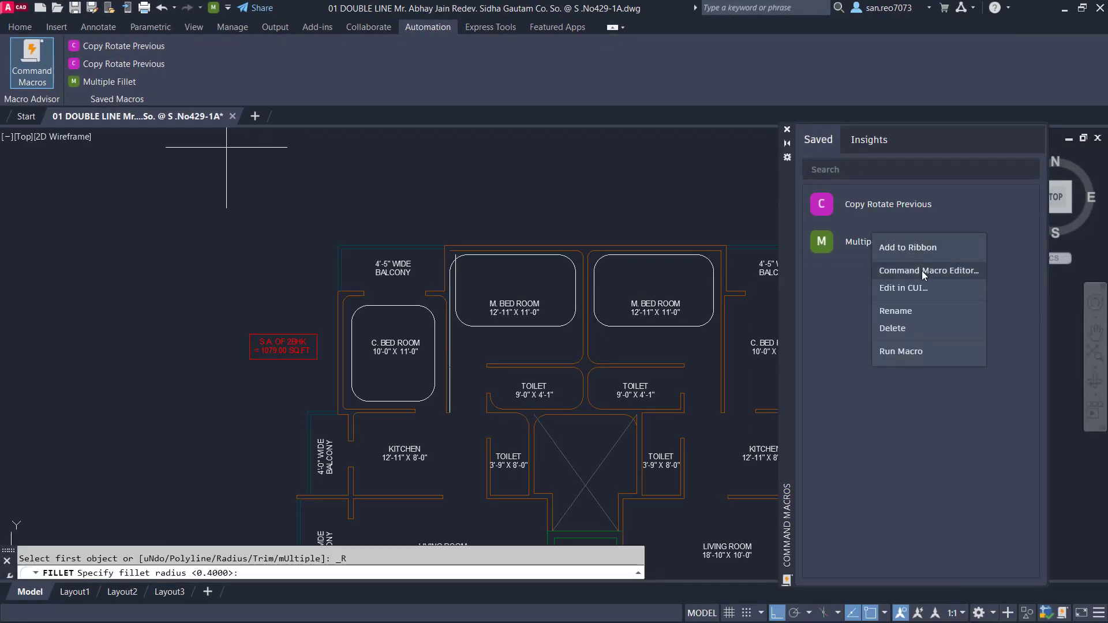
{"action": "left_click", "coordinate": [892, 328]}
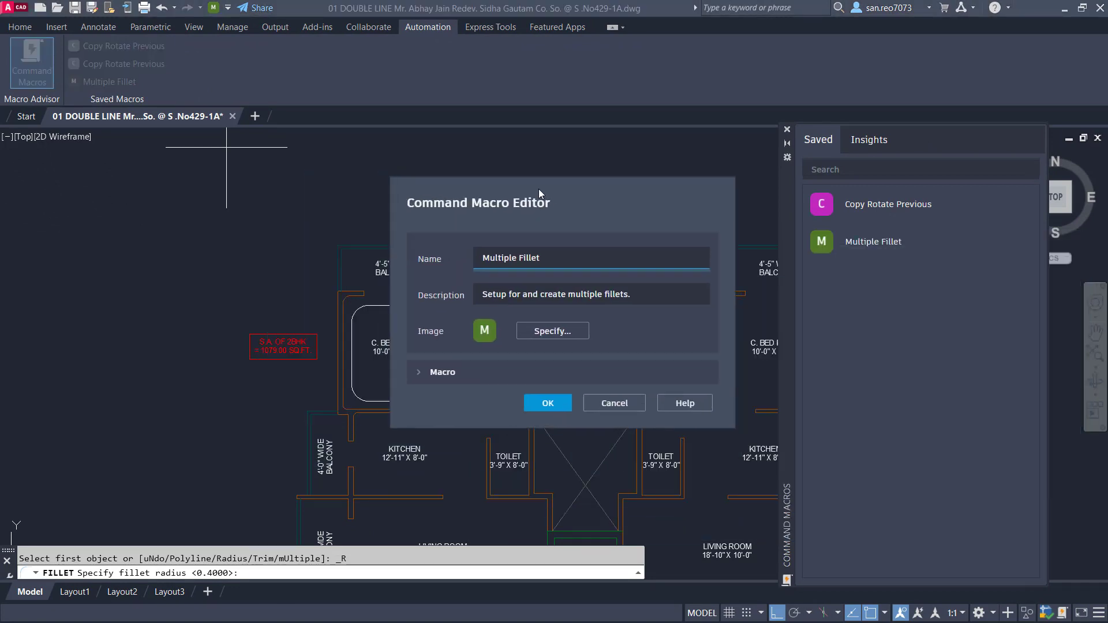
{"action": "left_click", "coordinate": [569, 258]}
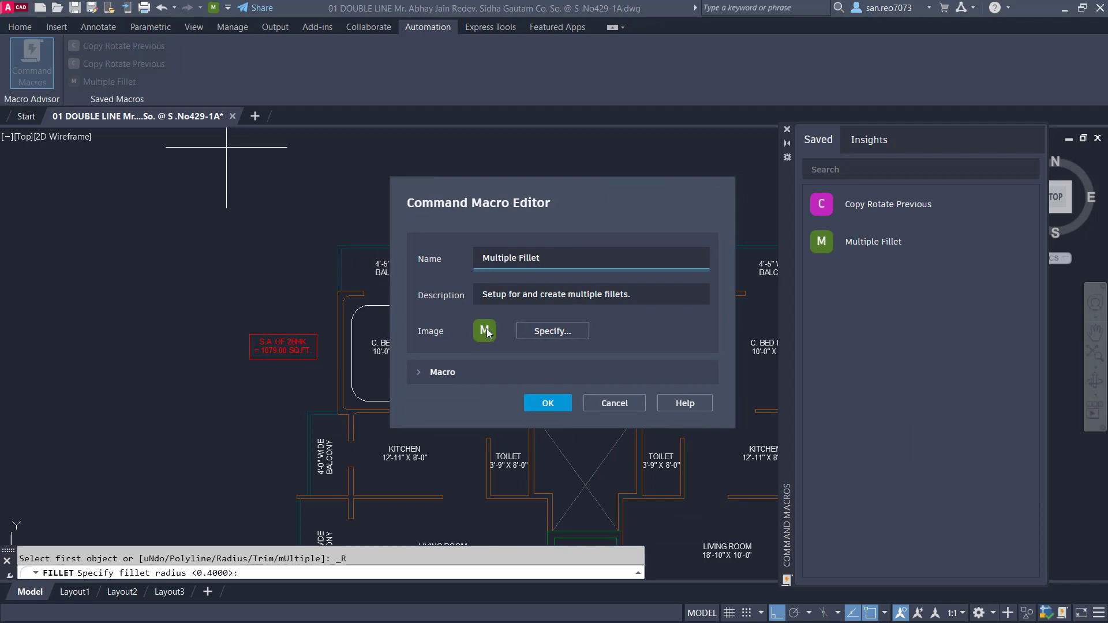
{"action": "left_click", "coordinate": [552, 331]}
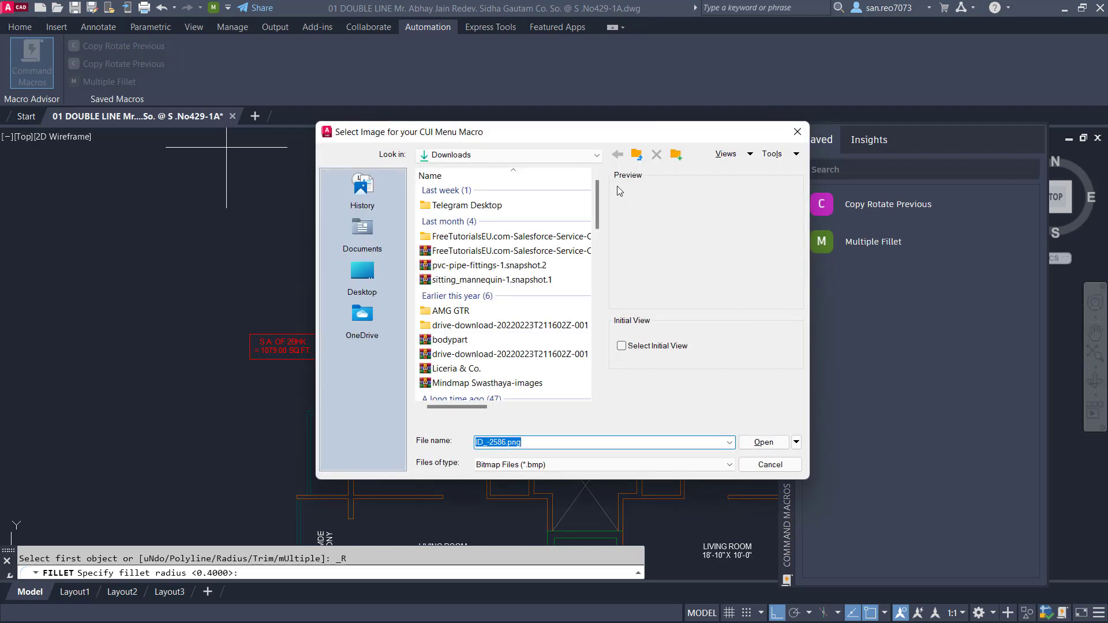
{"action": "left_click", "coordinate": [770, 465]}
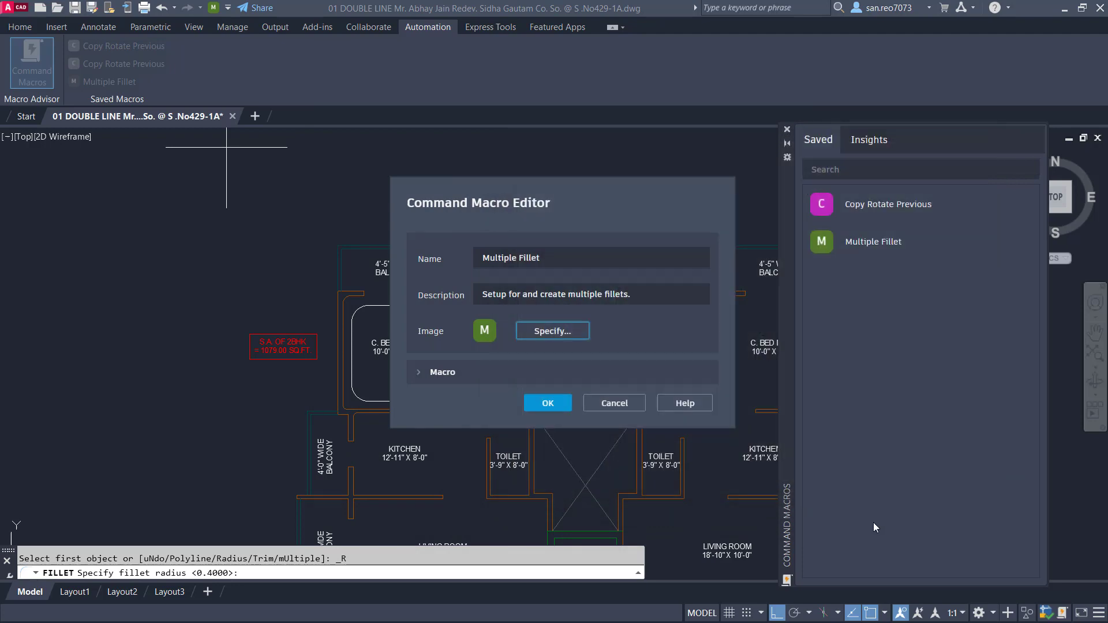
{"action": "left_click", "coordinate": [432, 372]}
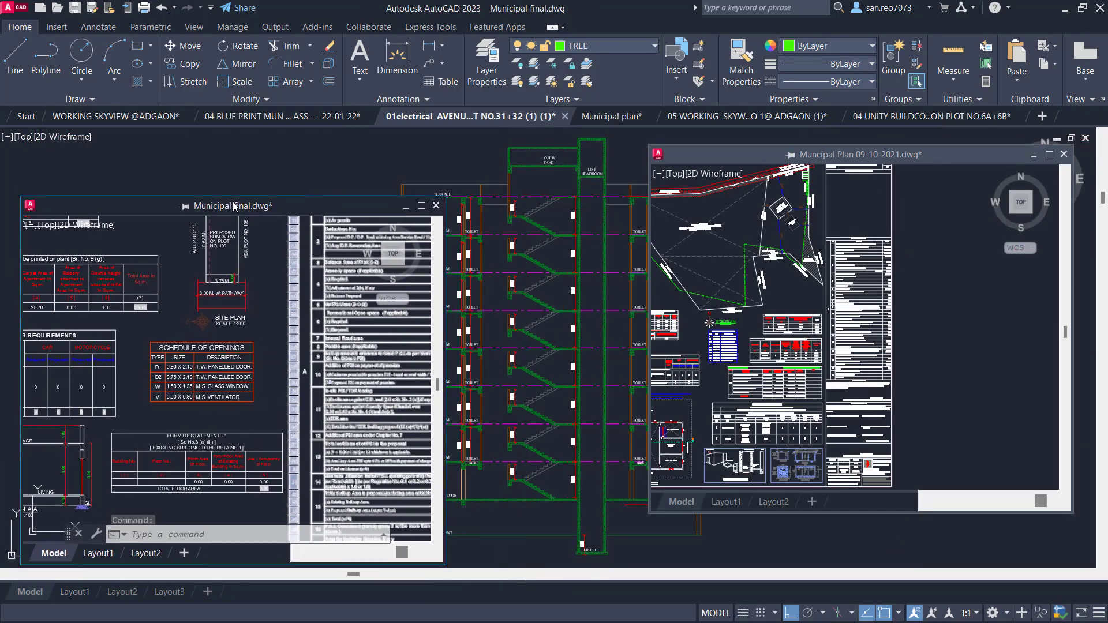
Move the floating Municipal final window back to the file tabs via its title-bar menu.
{"action": "right_click", "coordinate": [233, 206]}
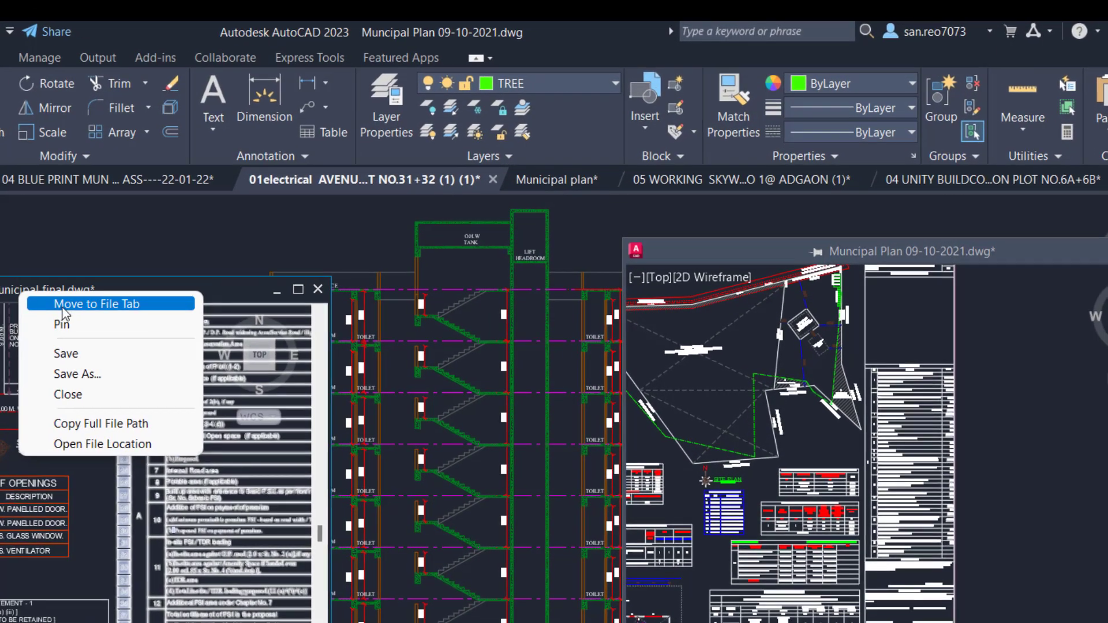
{"action": "left_click", "coordinate": [98, 304]}
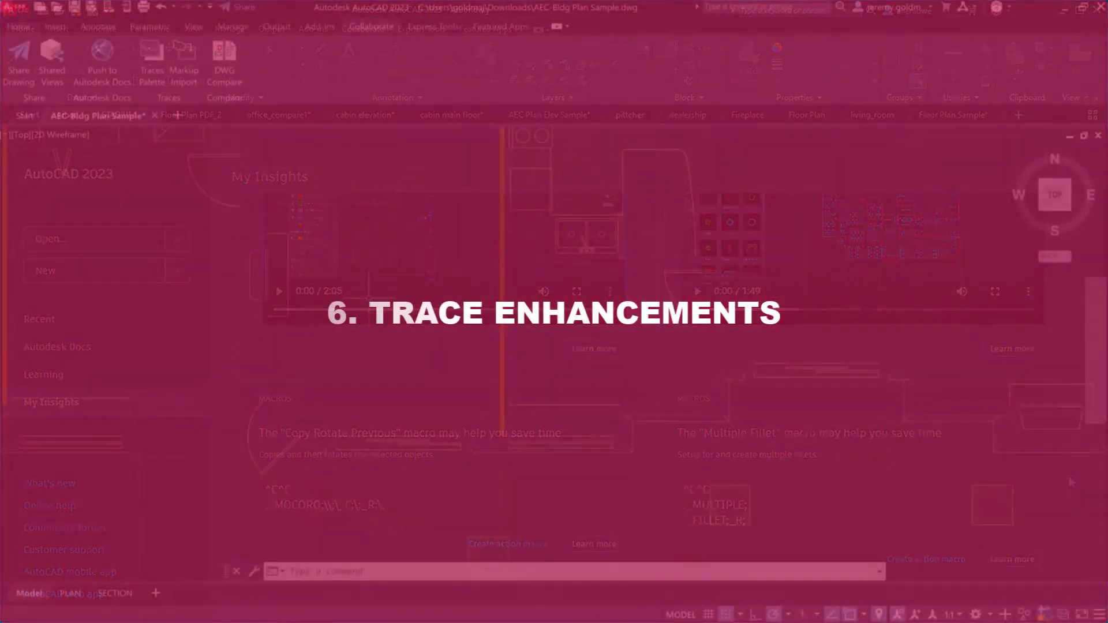
{"action": "mouse_move", "coordinate": [157, 74]}
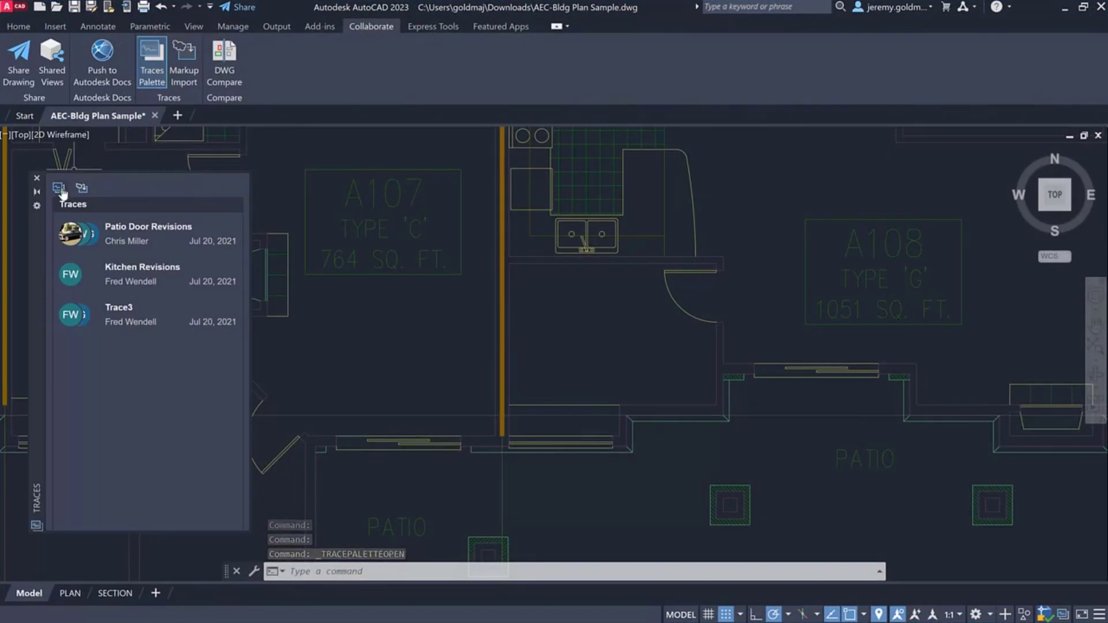
Add a 'Remove clo...' note inside the revision cloud from the Traces palette.
{"action": "left_click", "coordinate": [59, 187]}
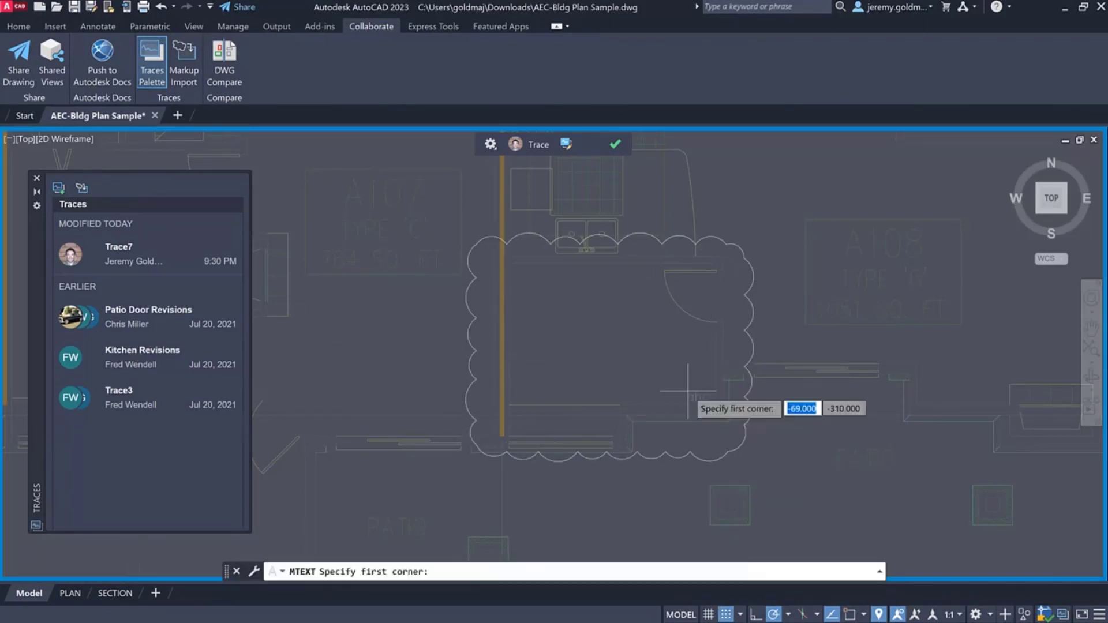
{"action": "left_click", "coordinate": [689, 386]}
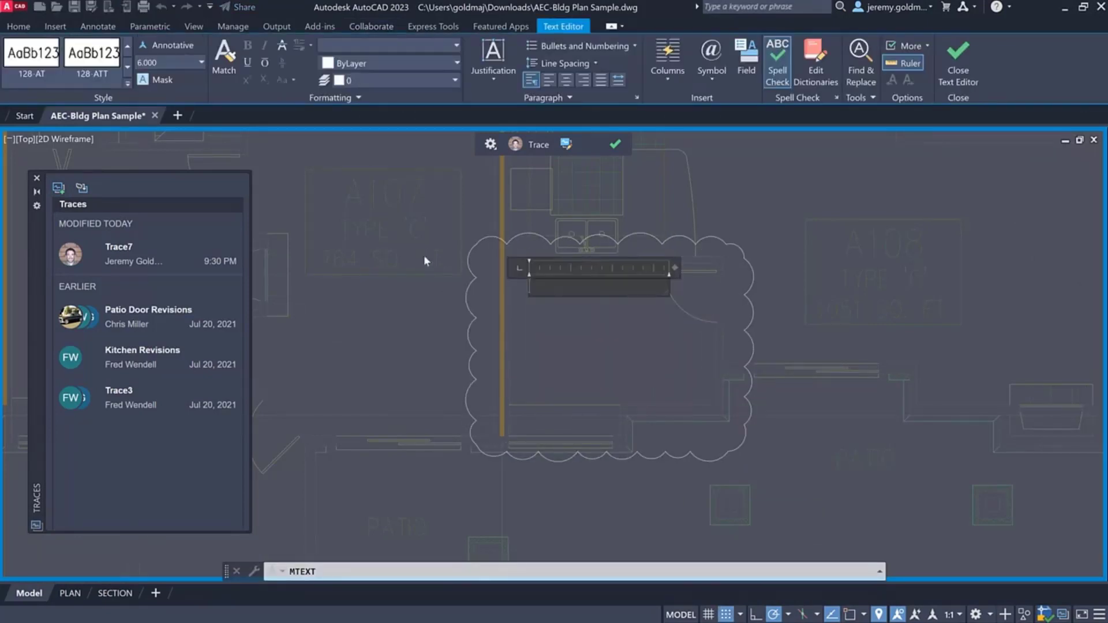
{"action": "type", "text": "Remove closet"}
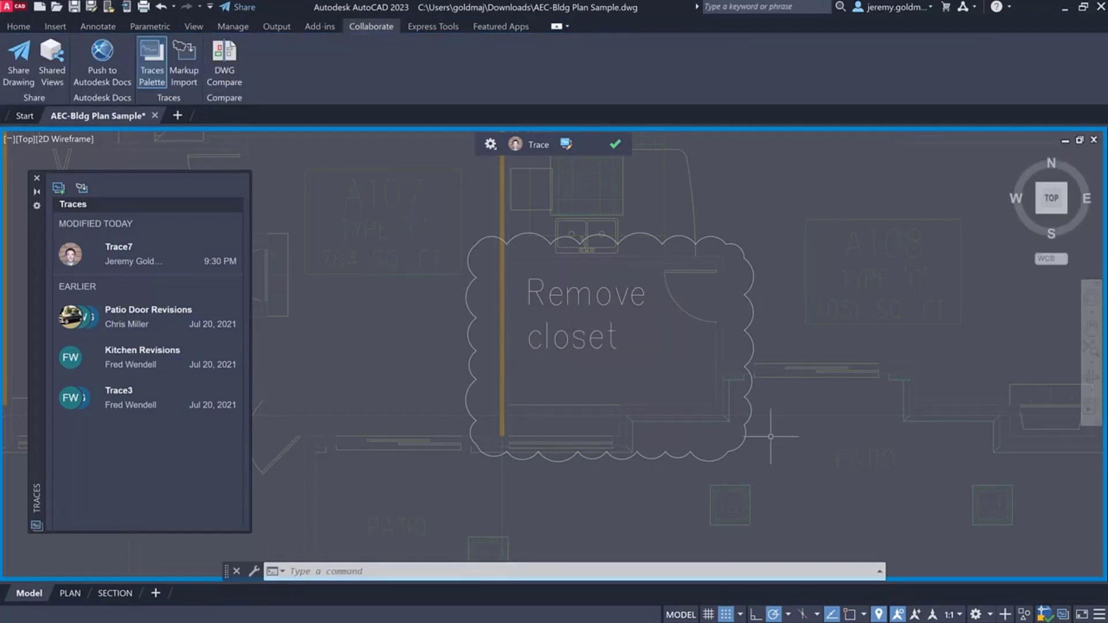
{"action": "mouse_move", "coordinate": [164, 328]}
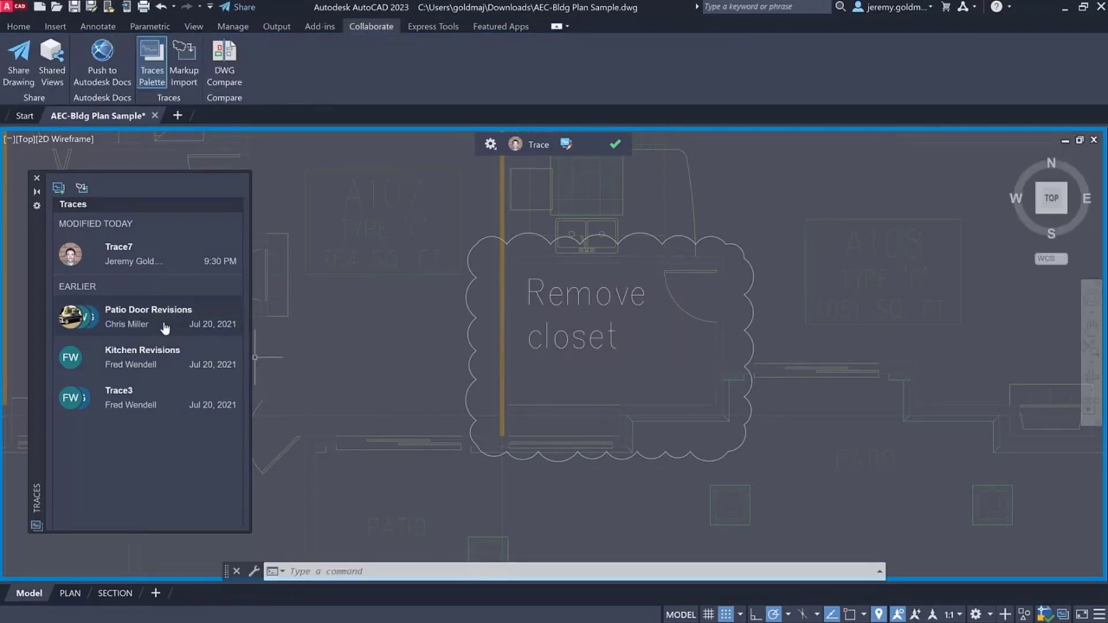
Open the Patio Door Revisions trace and show its list of contributors.
{"action": "left_click", "coordinate": [166, 325]}
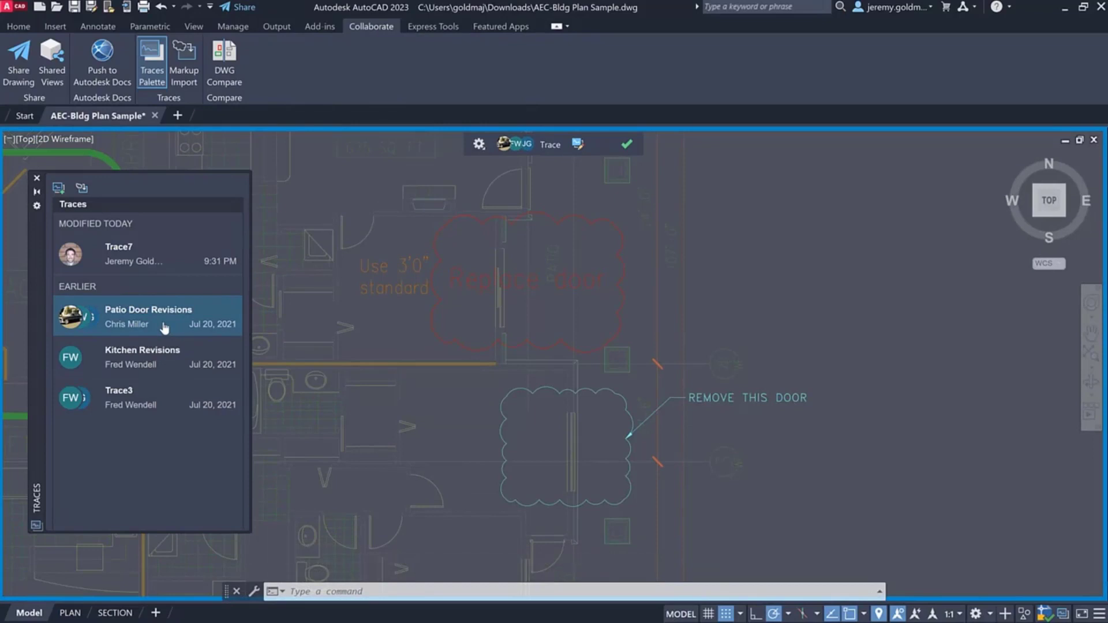
{"action": "mouse_move", "coordinate": [504, 143]}
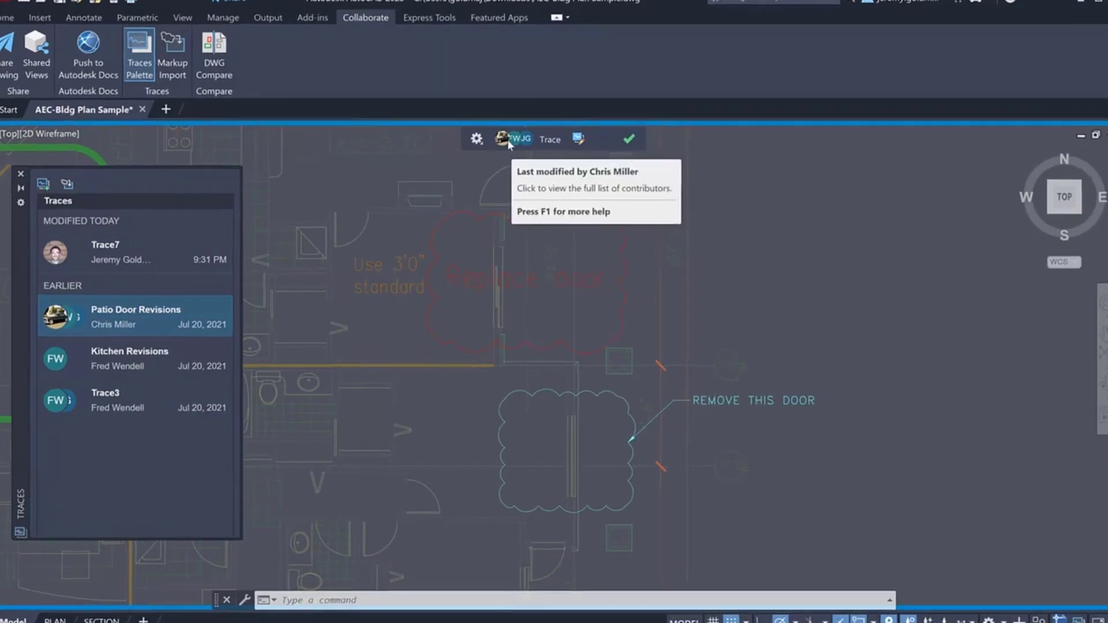
{"action": "left_click", "coordinate": [512, 139]}
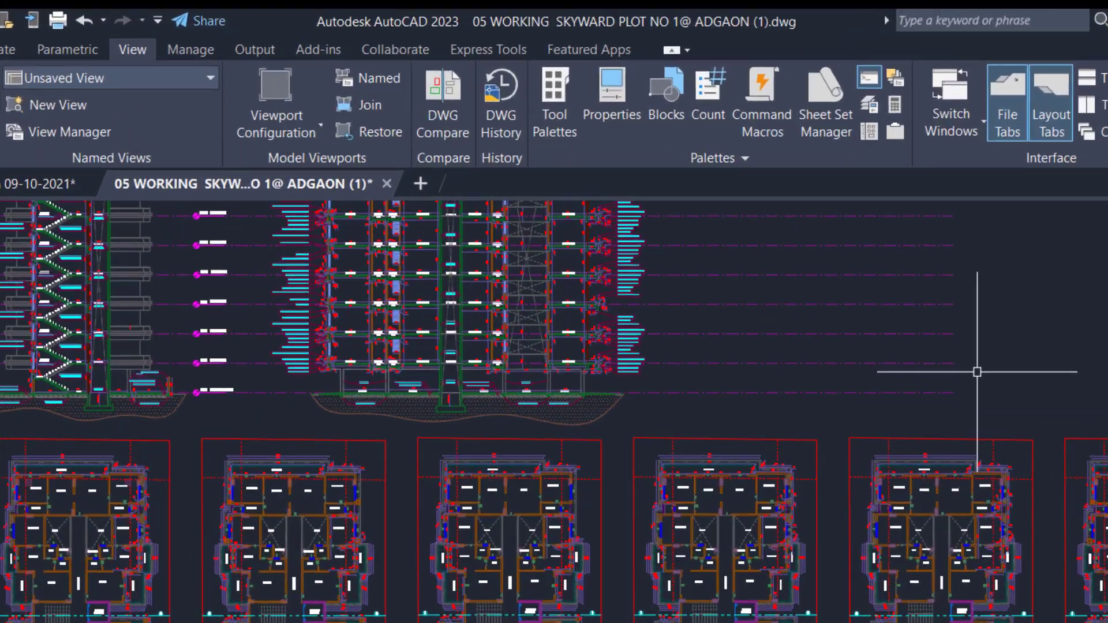
{"action": "mouse_move", "coordinate": [812, 170]}
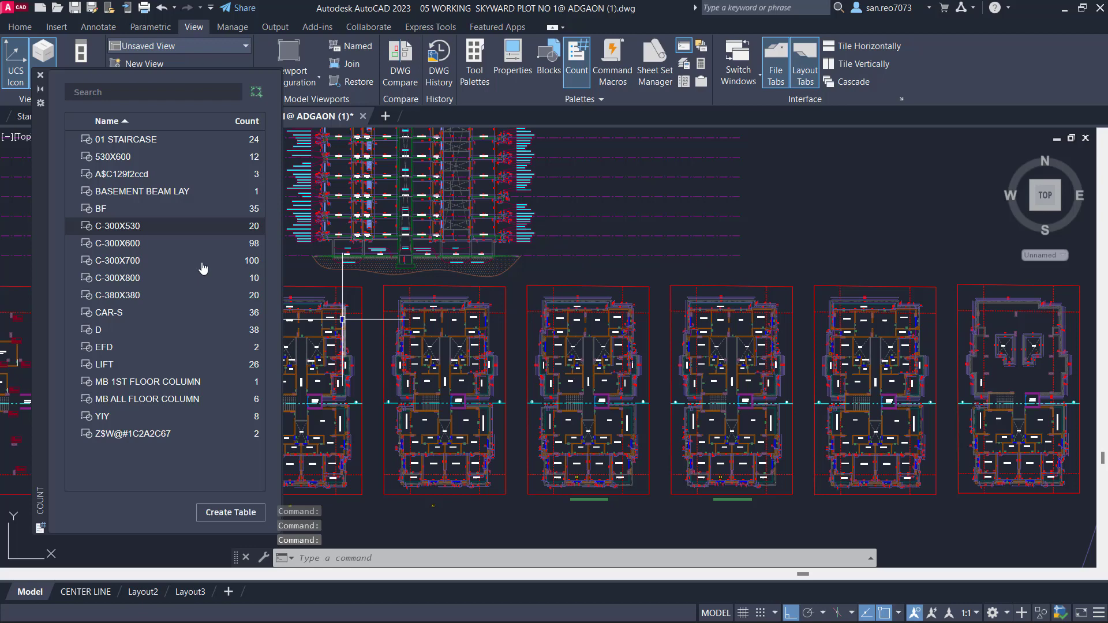
Highlight the LIFT, C-300X800 and C-380X380 blocks from the Count palette.
{"action": "left_click", "coordinate": [104, 364]}
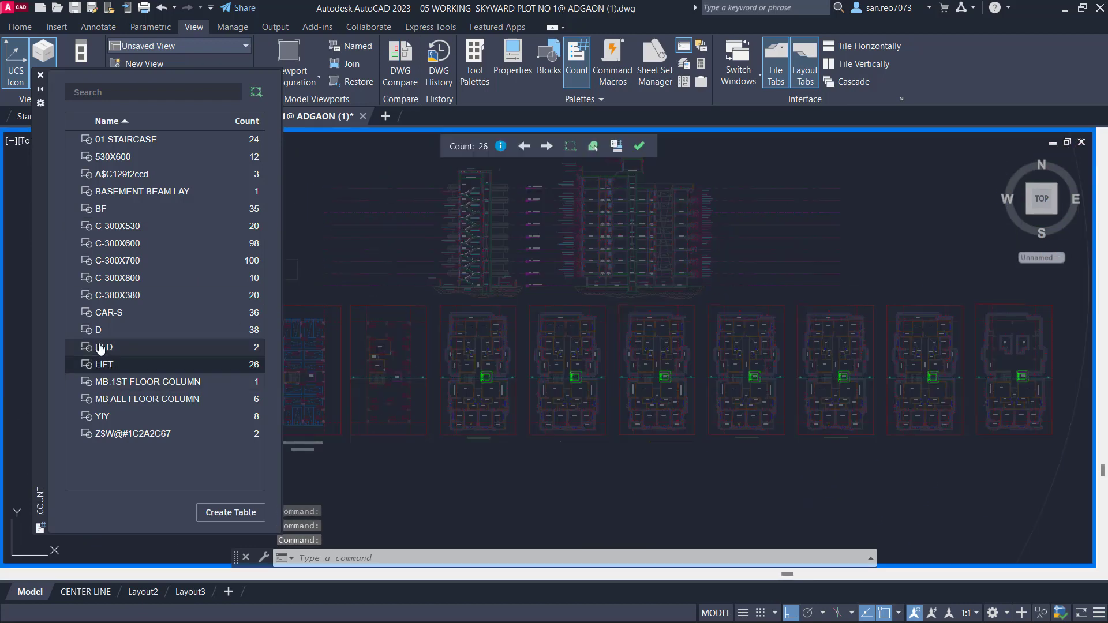
{"action": "left_click", "coordinate": [118, 278]}
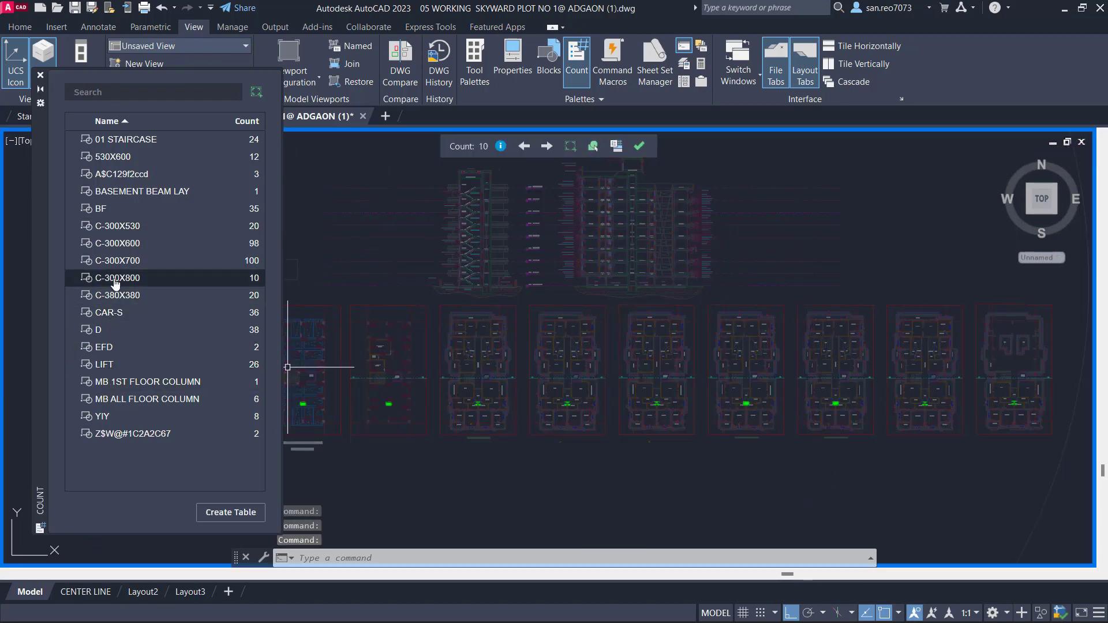
{"action": "left_click", "coordinate": [117, 295]}
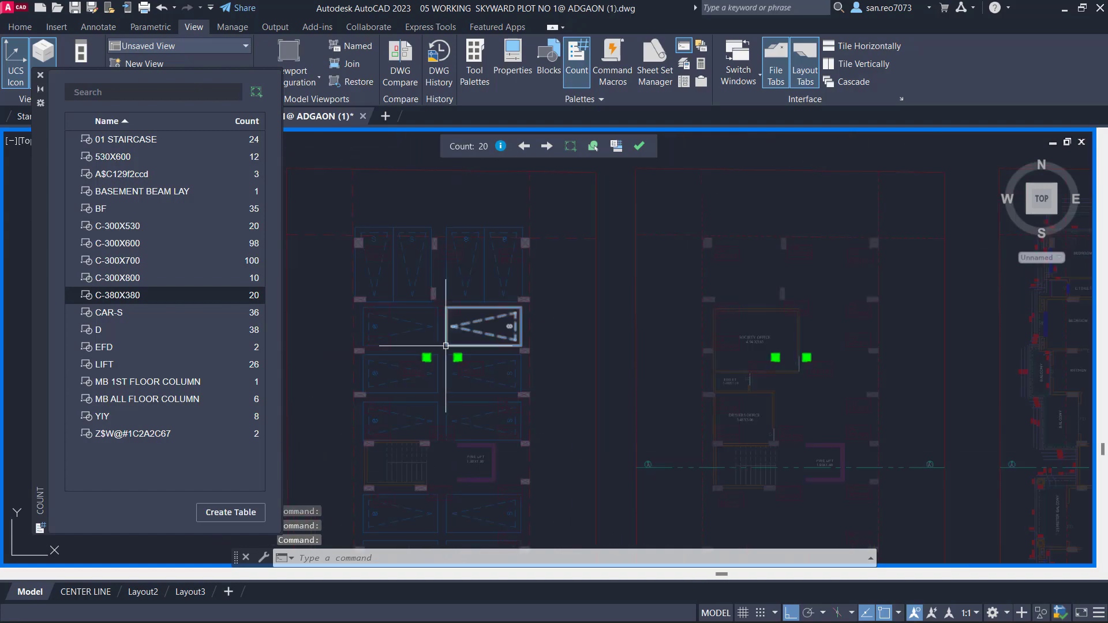
{"action": "left_click", "coordinate": [571, 146]}
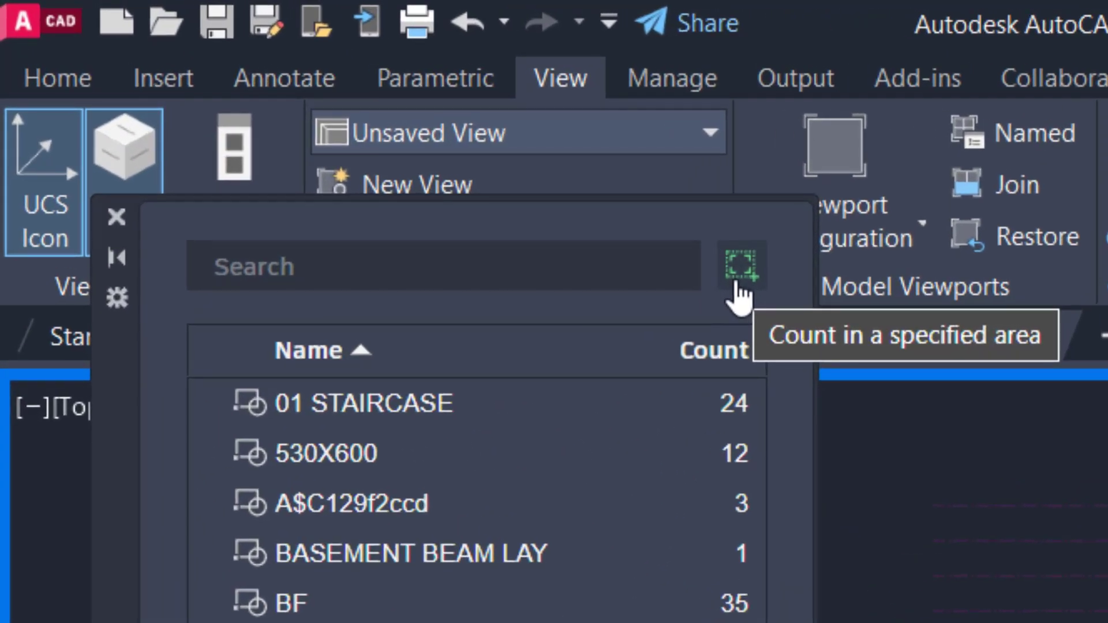
Recount blocks within a rectangular window around five floor plans and highlight 01 STAIRCASE.
{"action": "left_click", "coordinate": [742, 269]}
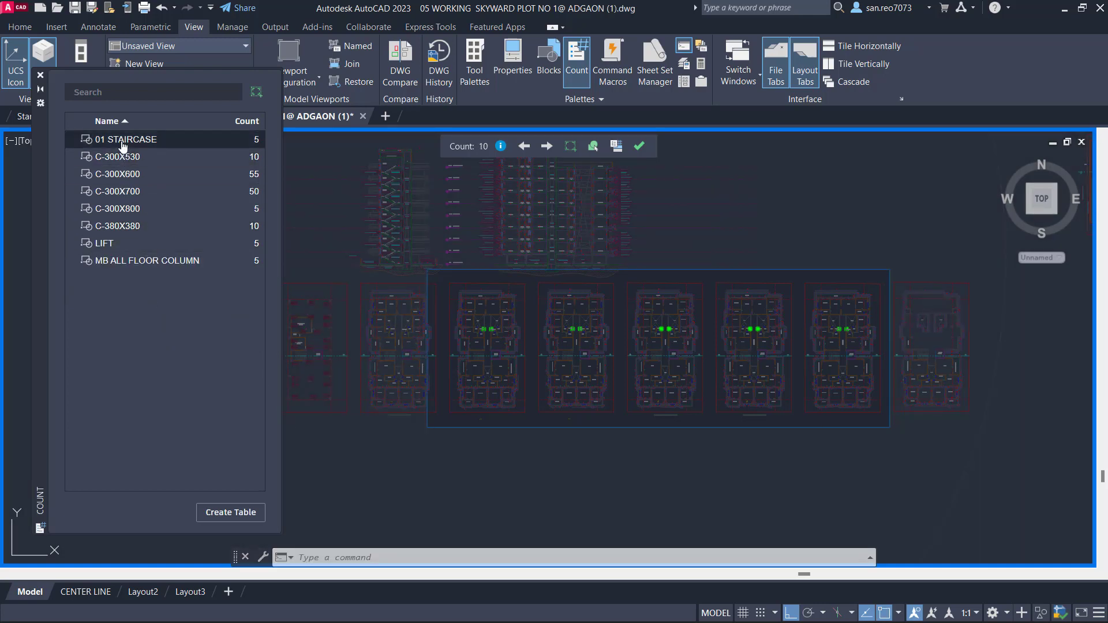
{"action": "left_click", "coordinate": [115, 173]}
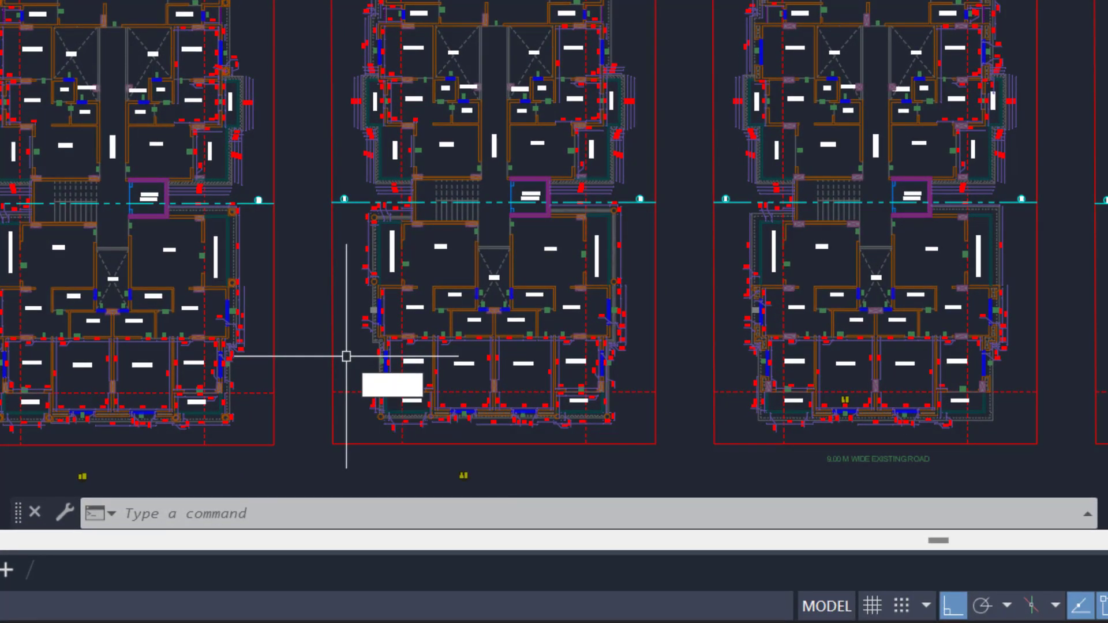
Run COUNT over a polygonal area around one floor plan and highlight 01 STAIRCASE and C-380X380.
{"action": "type", "text": "COUNT"}
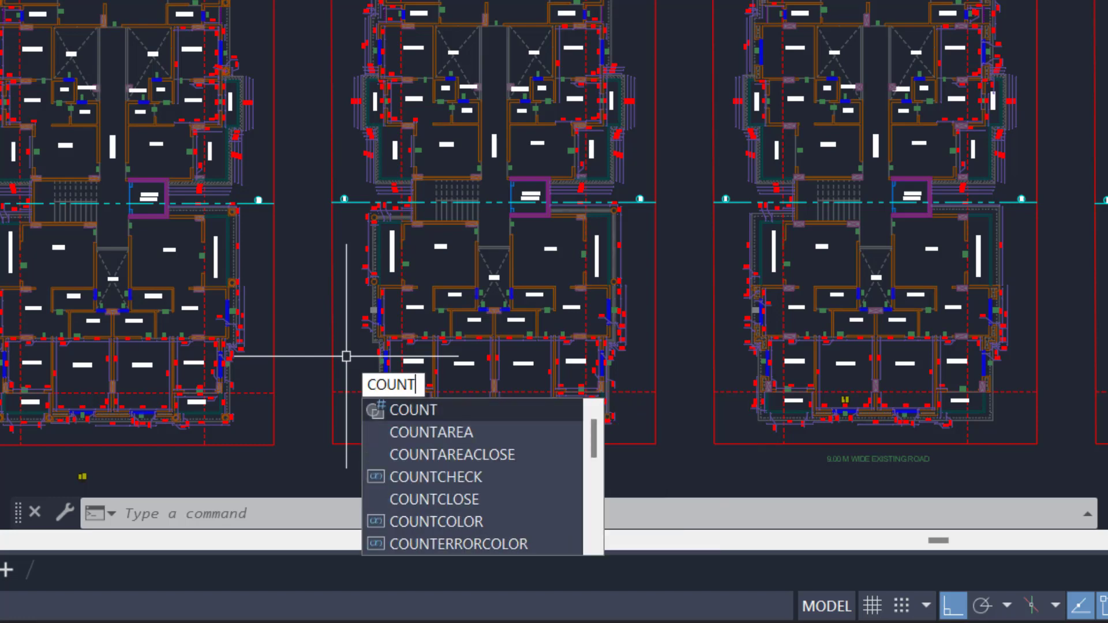
{"action": "key", "text": "Enter"}
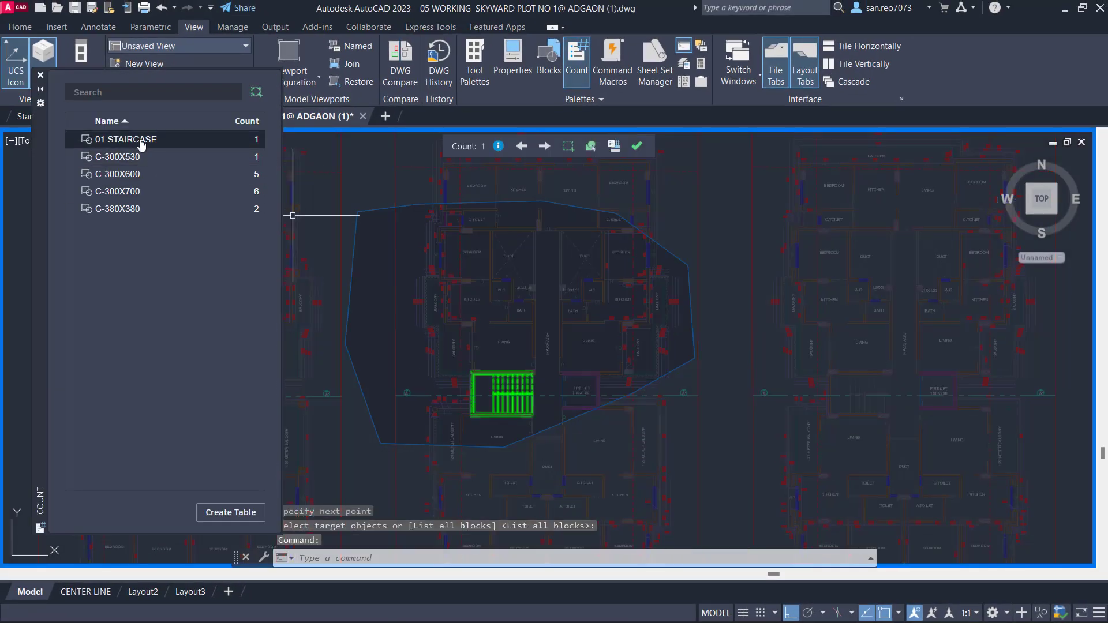
{"action": "left_click", "coordinate": [118, 209]}
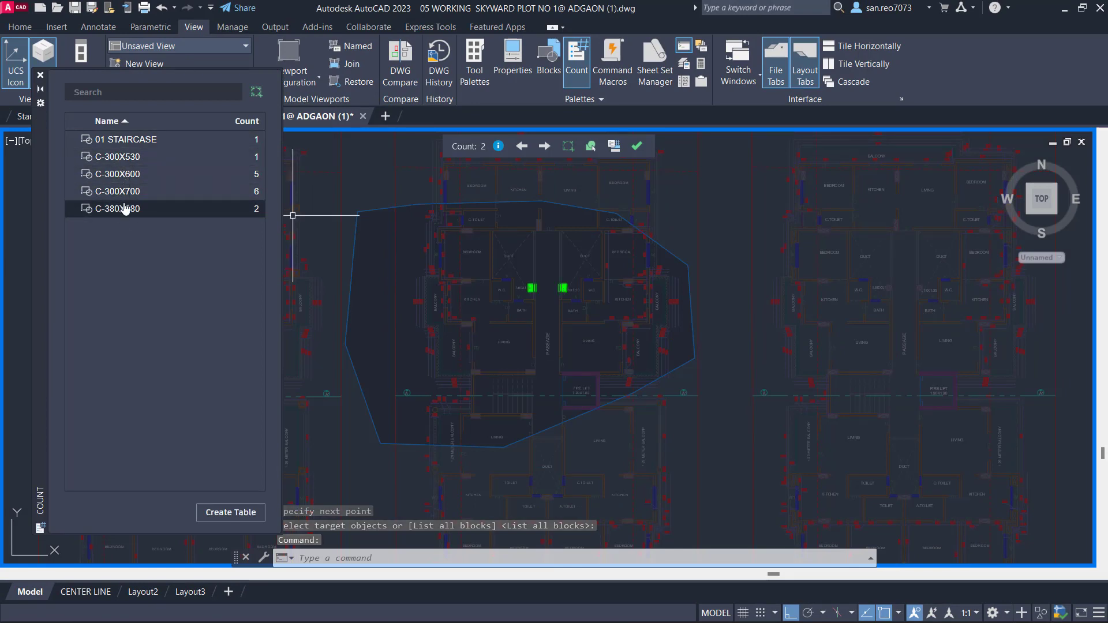
{"action": "left_click", "coordinate": [125, 139]}
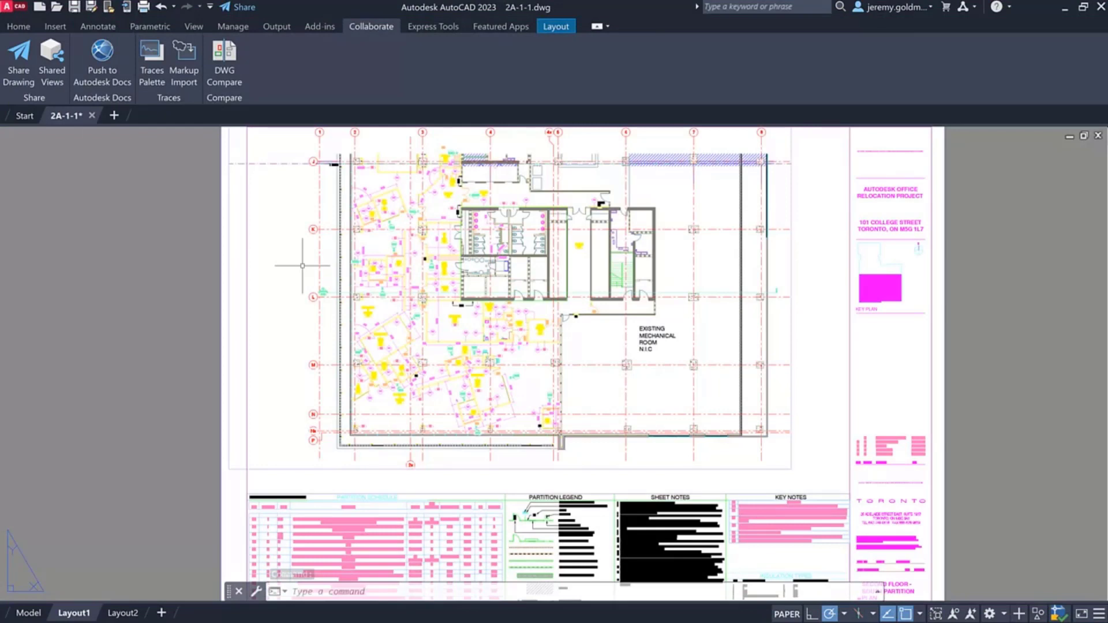
{"action": "mouse_move", "coordinate": [227, 155]}
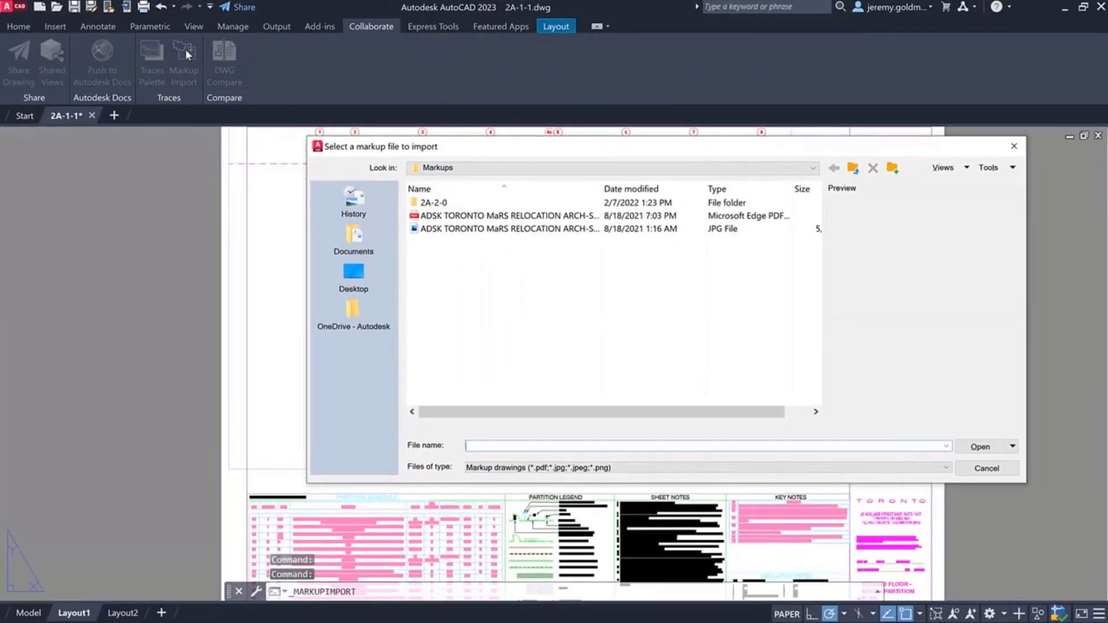
Import the photographed JPG of the hand-marked print as a markup trace with Markup Import.
{"action": "left_click", "coordinate": [505, 229]}
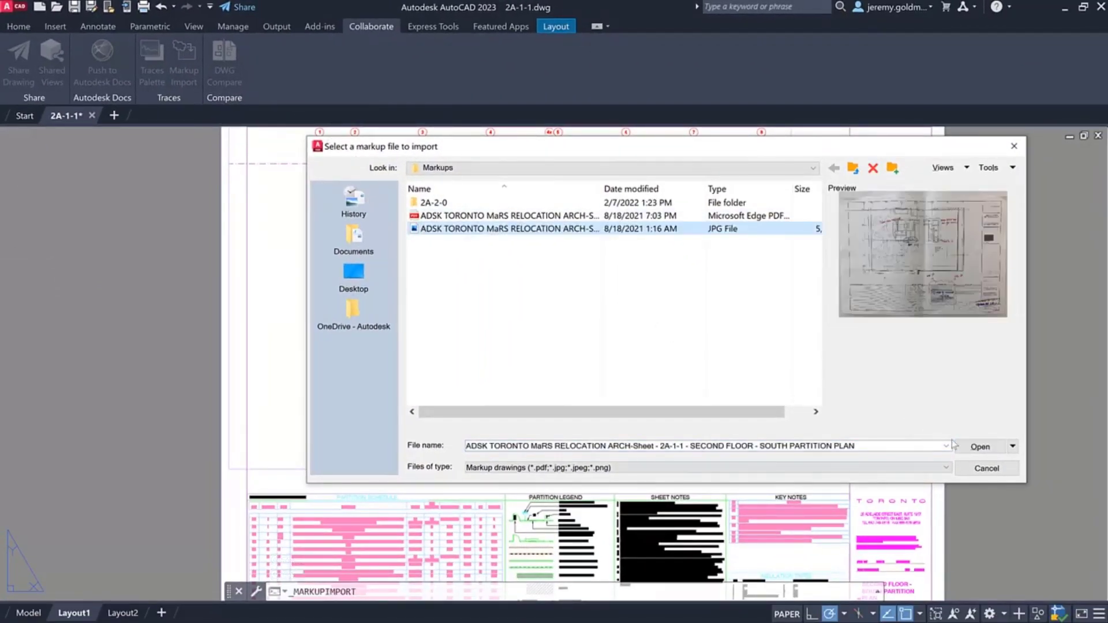
{"action": "left_click", "coordinate": [981, 446]}
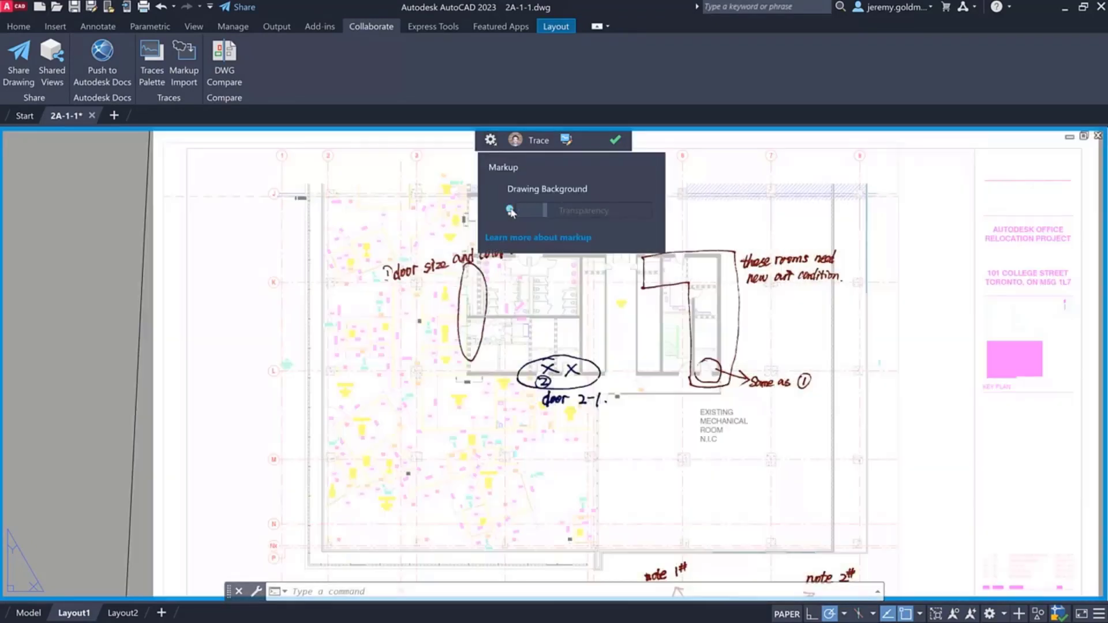
Make the markup photo fully opaque via the Transparency slider and turn on Markup Assist.
{"action": "left_click_drag", "start_coordinate": [525, 210], "coordinate": [624, 210]}
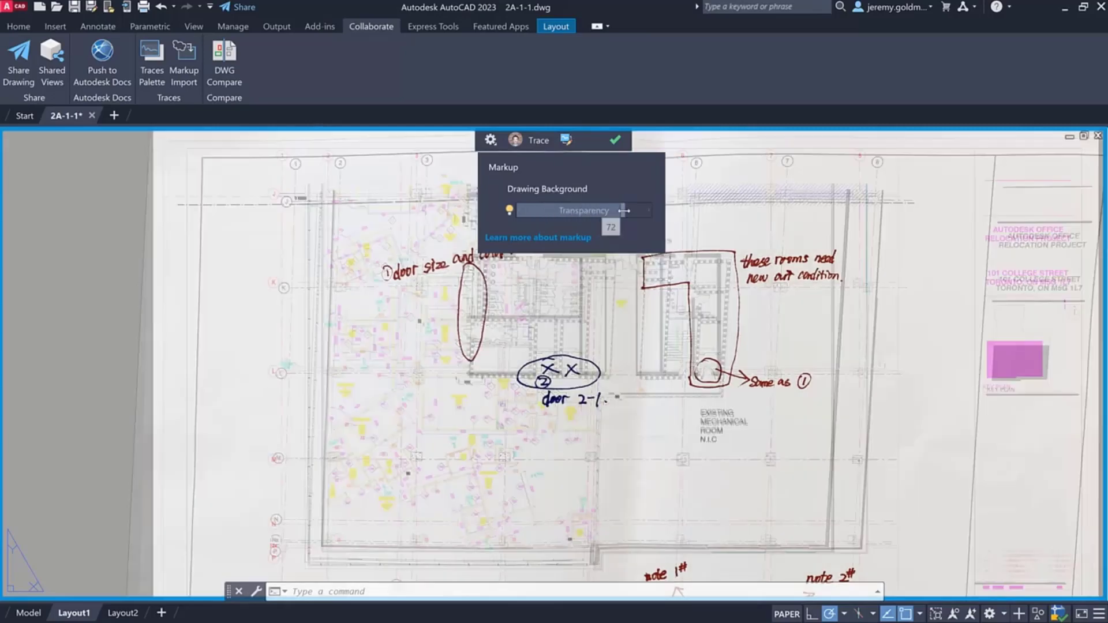
{"action": "left_click_drag", "start_coordinate": [624, 210], "coordinate": [536, 210]}
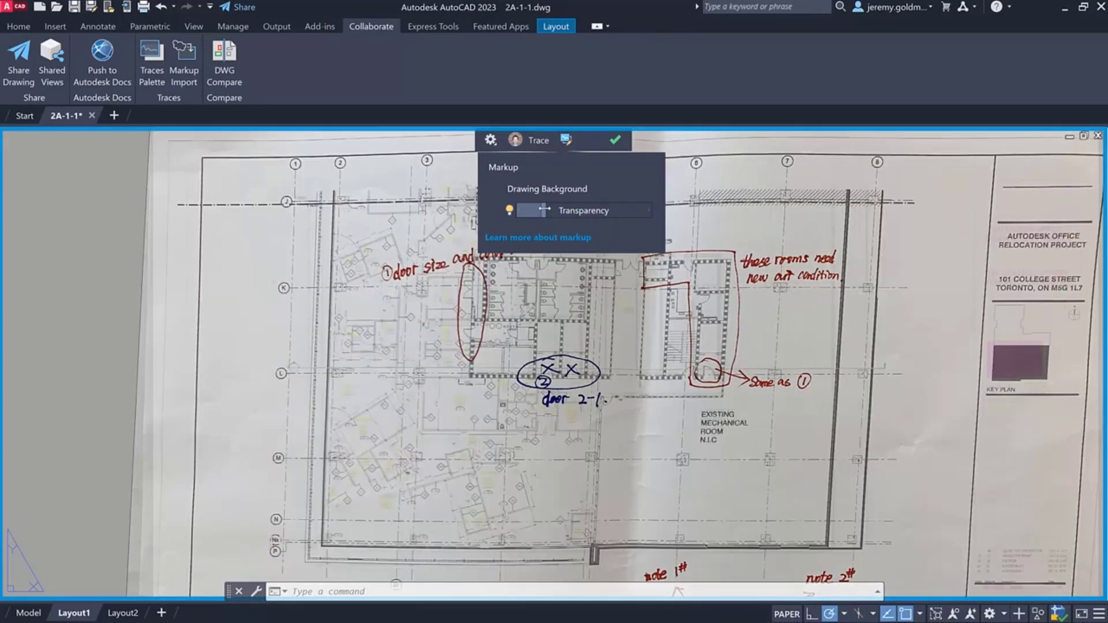
{"action": "left_click", "coordinate": [566, 140]}
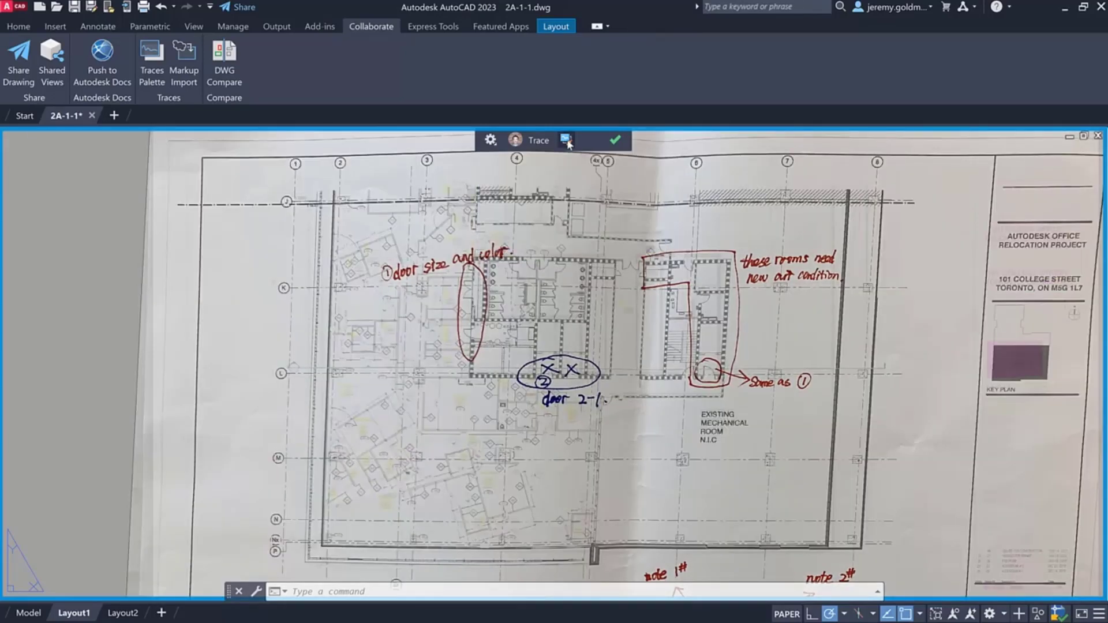
{"action": "left_click", "coordinate": [566, 140]}
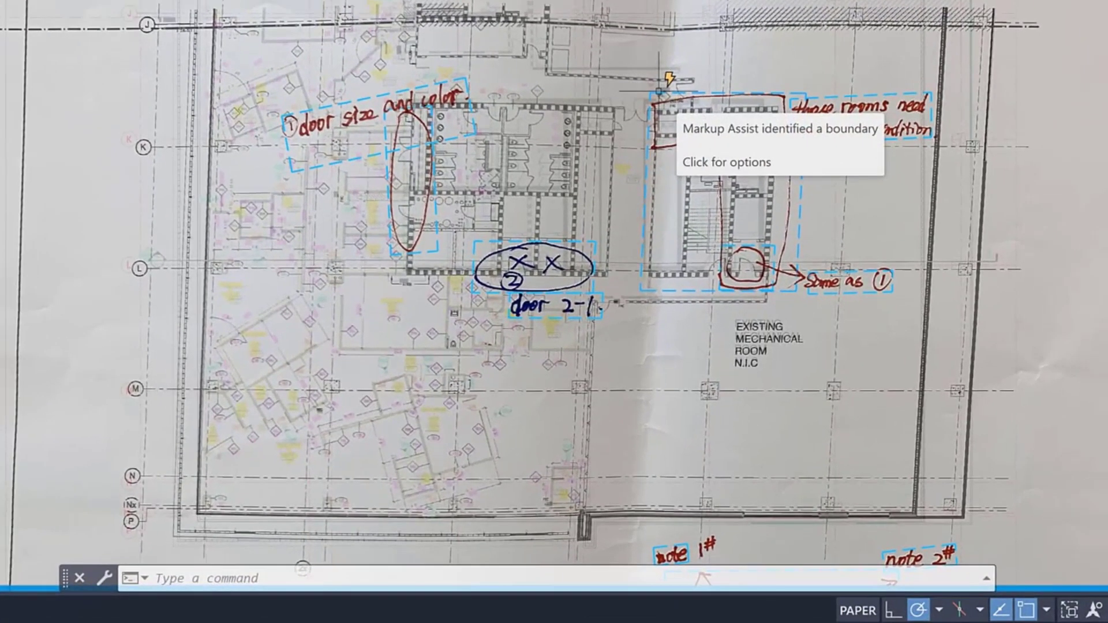
Insert the detected room boundary as a revcloud and the DOOR 2-1. note as Mtext.
{"action": "left_click", "coordinate": [731, 150]}
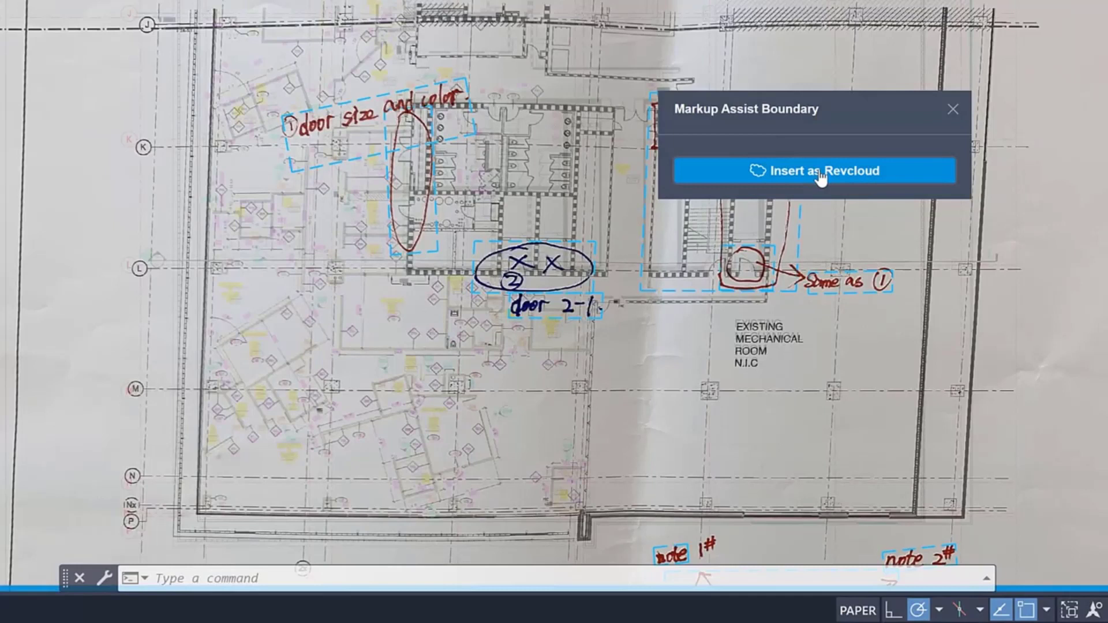
{"action": "left_click", "coordinate": [818, 171]}
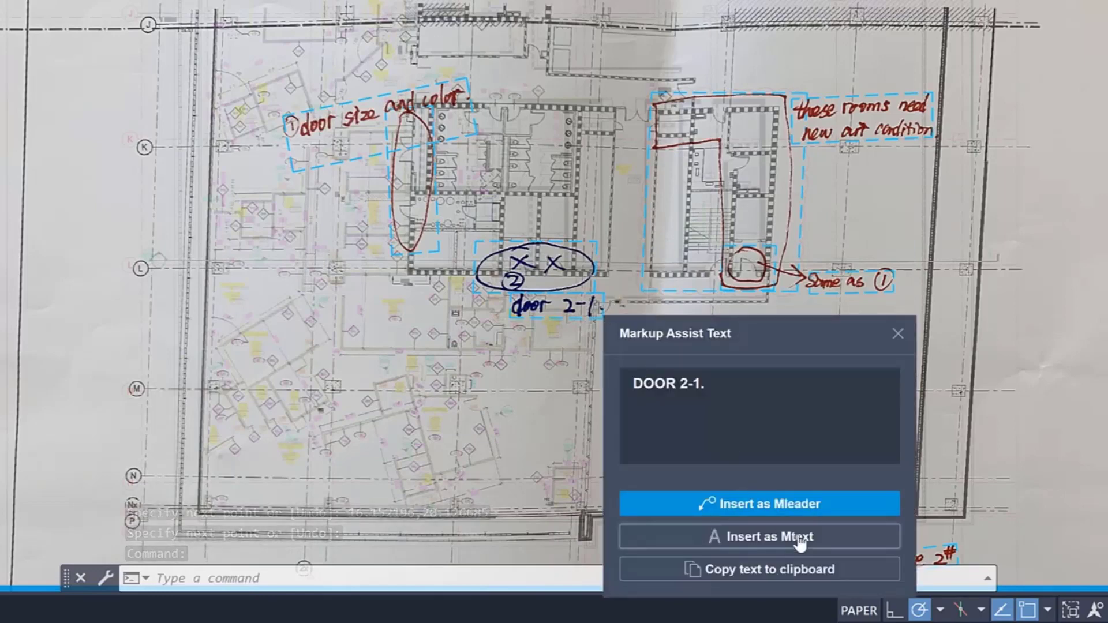
{"action": "left_click", "coordinate": [760, 537]}
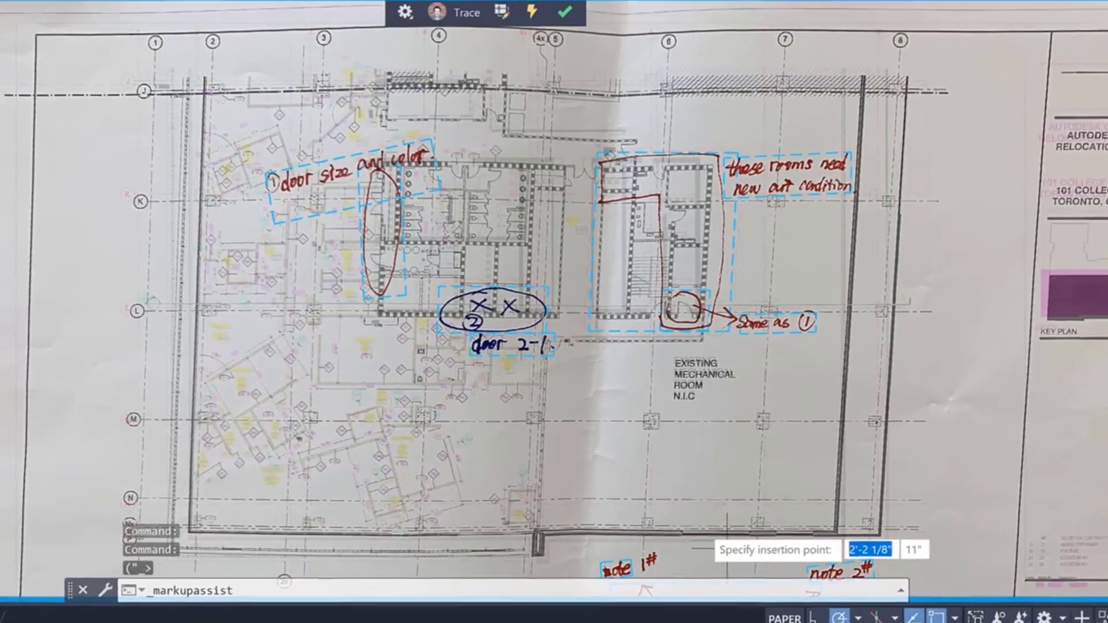